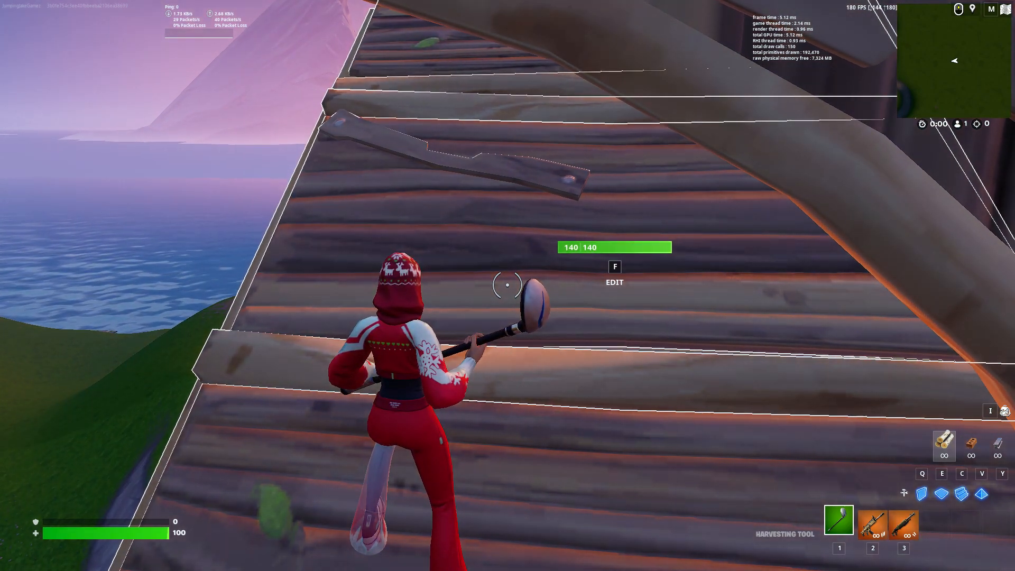
Step: Bring up Fortnite's video settings from the in-match menu to adjust the frame rate limit
{"action": "key", "text": "Escape"}
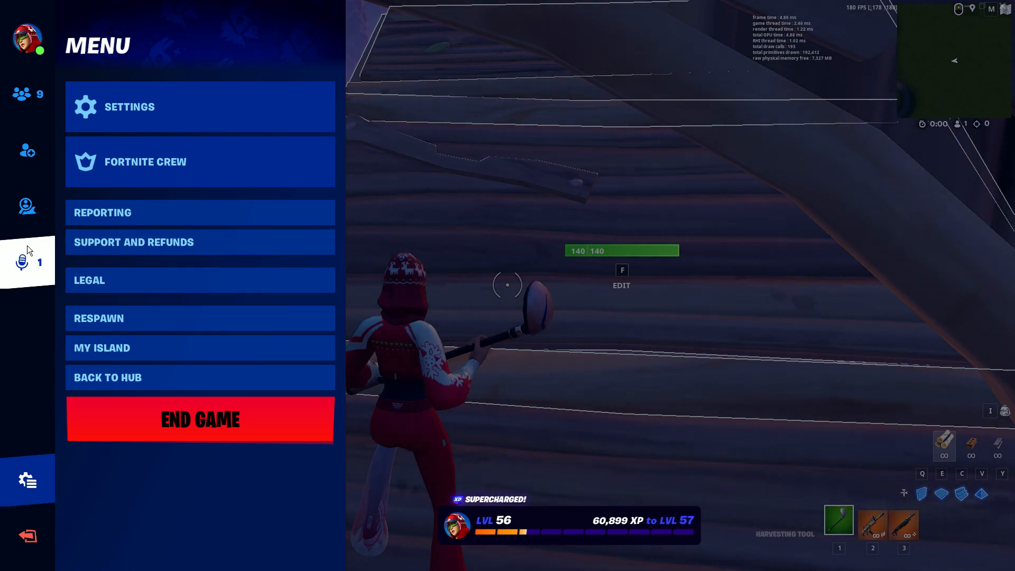
{"action": "left_click", "coordinate": [128, 106]}
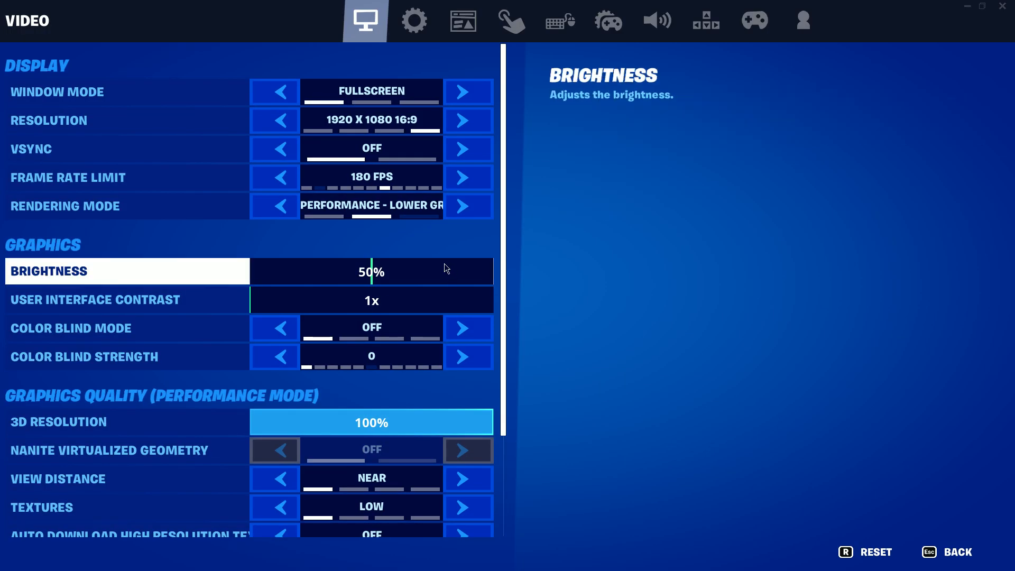
{"action": "left_click", "coordinate": [126, 121]}
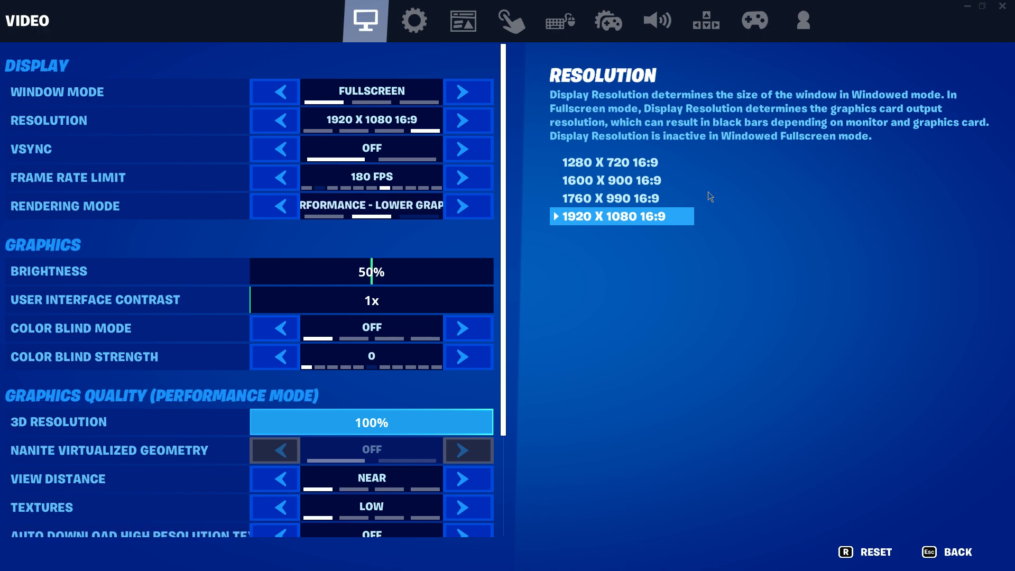
{"action": "mouse_move", "coordinate": [544, 188]}
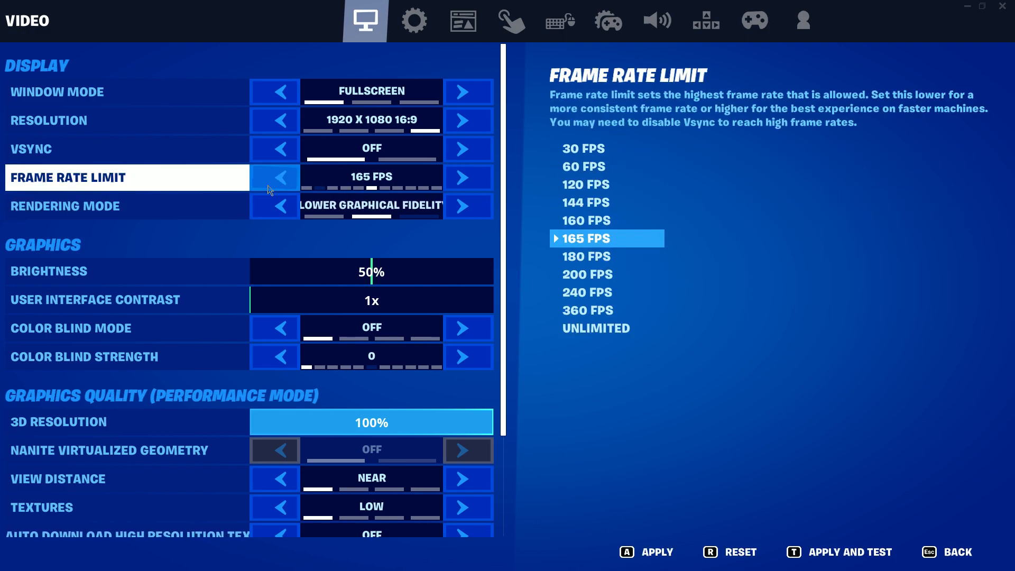
Step: Set the Frame Rate Limit to Unlimited and back out of settings, raising the unapplied-changes prompt
{"action": "left_click", "coordinate": [274, 177]}
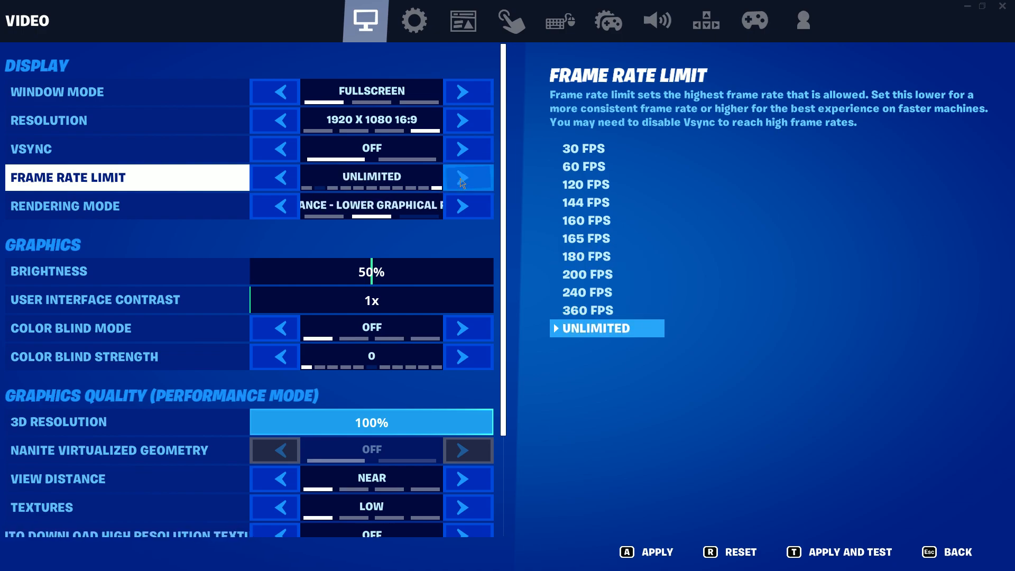
{"action": "left_click", "coordinate": [65, 206]}
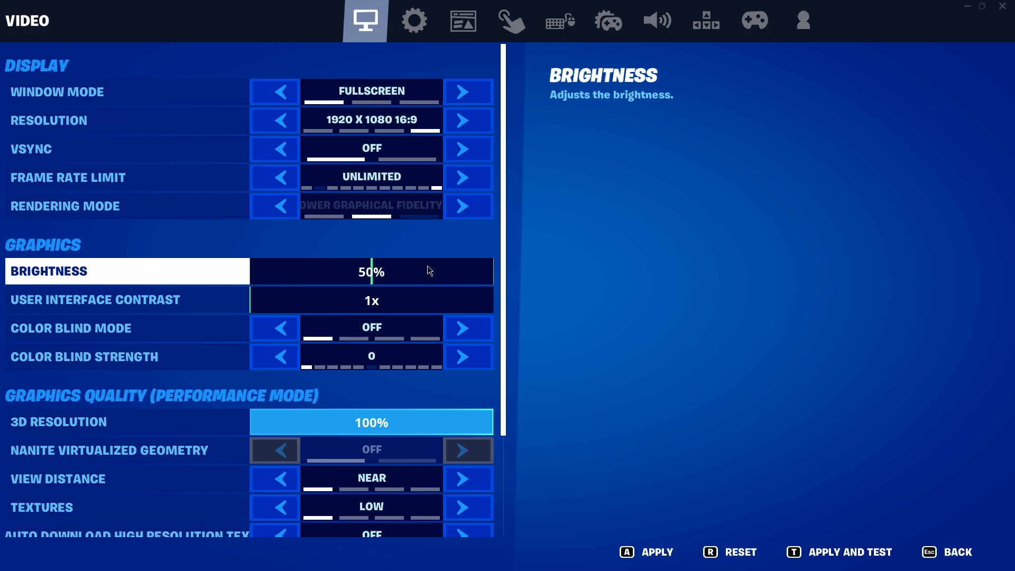
{"action": "left_click", "coordinate": [127, 206]}
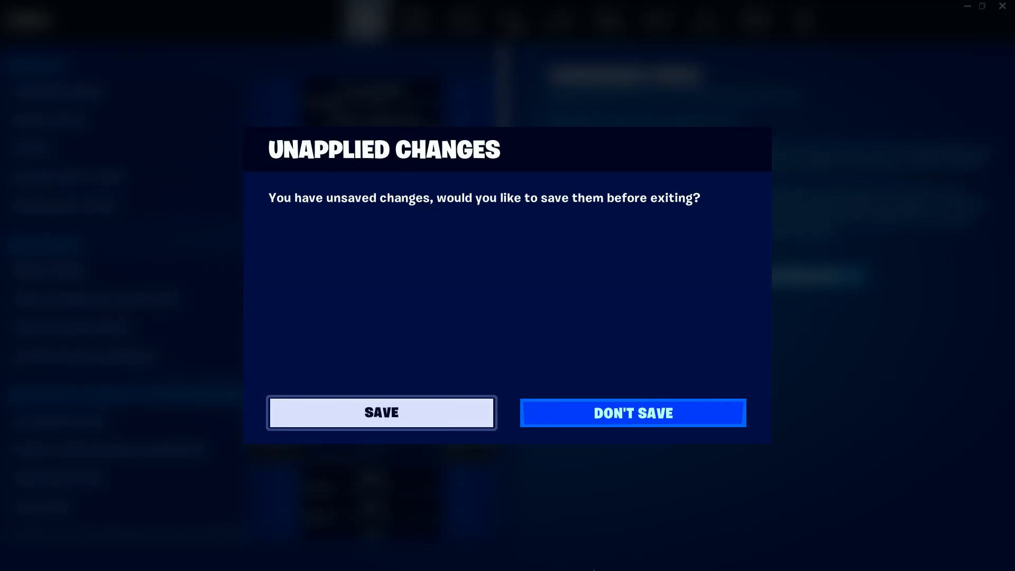
Step: Save the unlimited frame rate change, resume play, then return to the game menu
{"action": "left_click", "coordinate": [631, 412]}
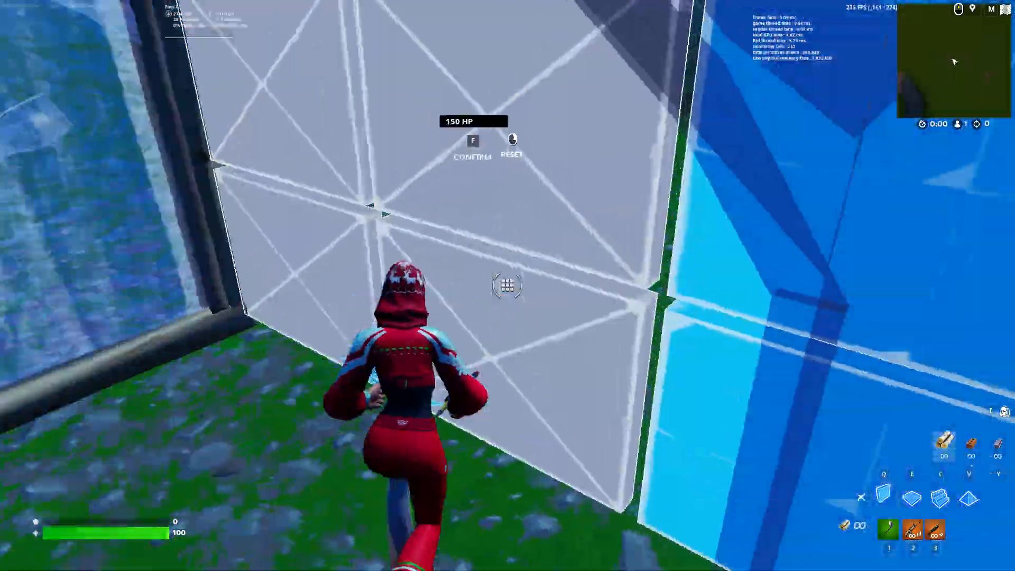
{"action": "key", "text": "Escape"}
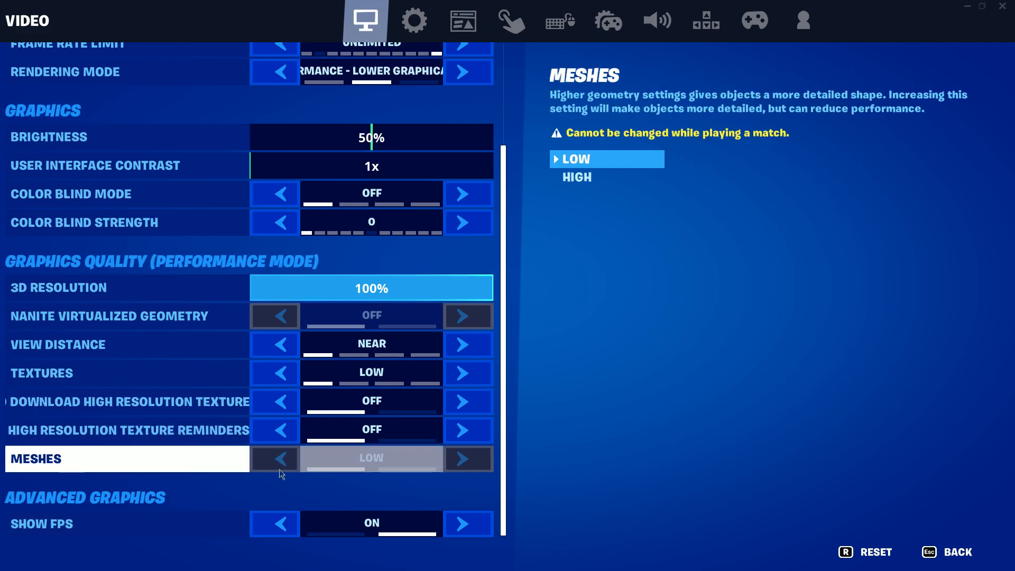
Step: Raise View Distance to Epic, confirm texture downloads and reminders stay Off, then move to the Game tab
{"action": "left_click", "coordinate": [127, 430]}
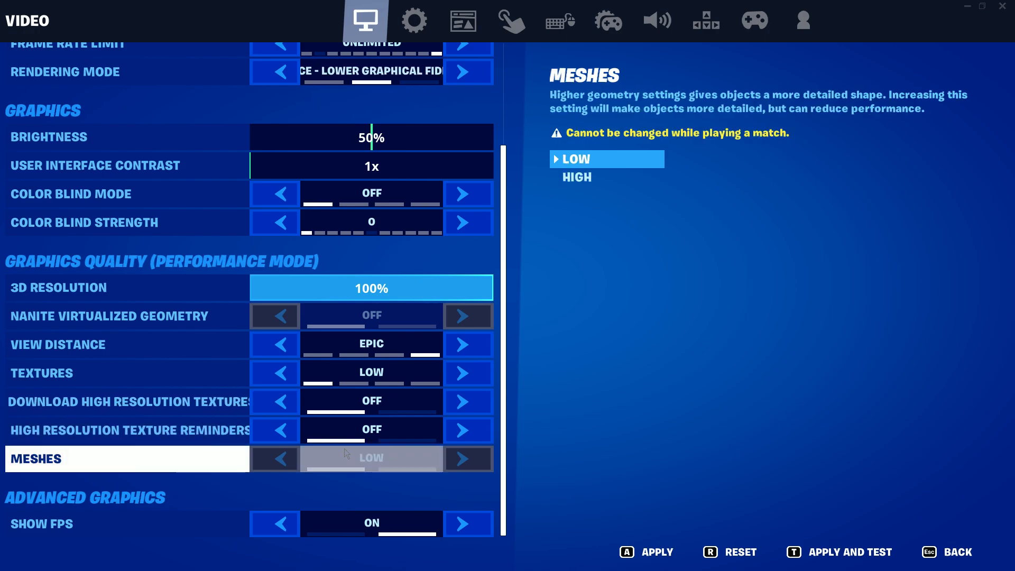
{"action": "left_click", "coordinate": [126, 430]}
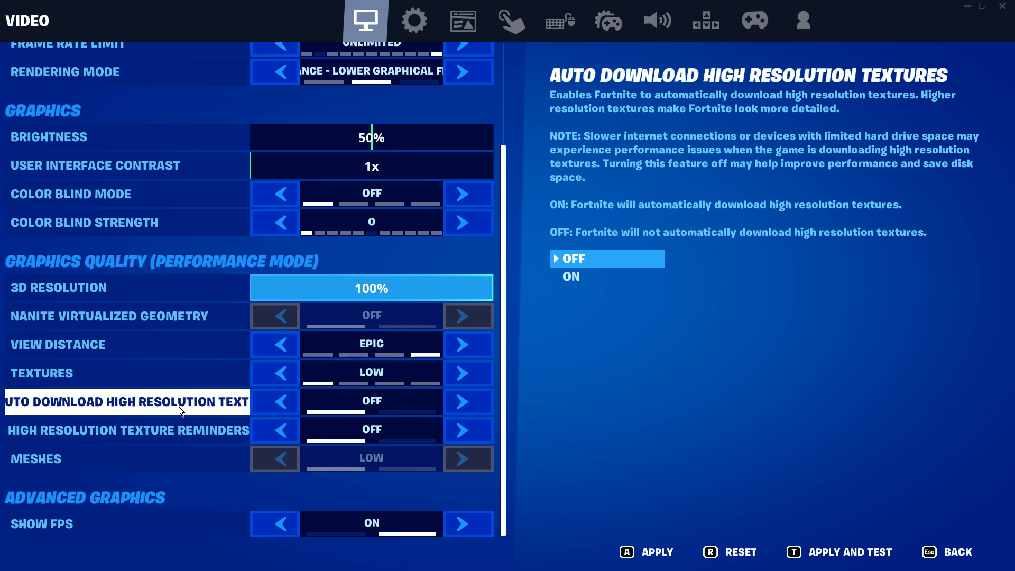
{"action": "left_click", "coordinate": [127, 431]}
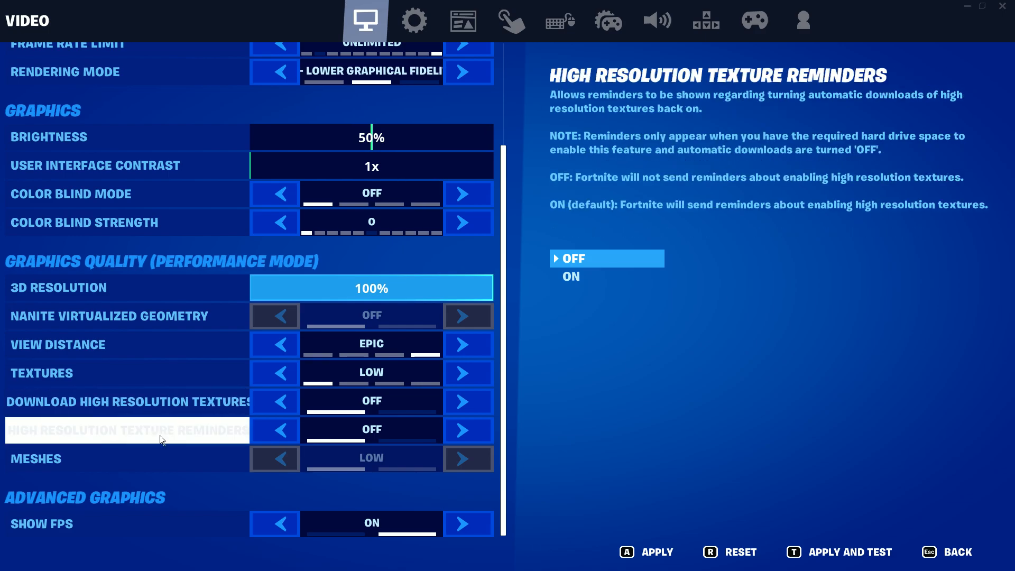
{"action": "left_click", "coordinate": [414, 21]}
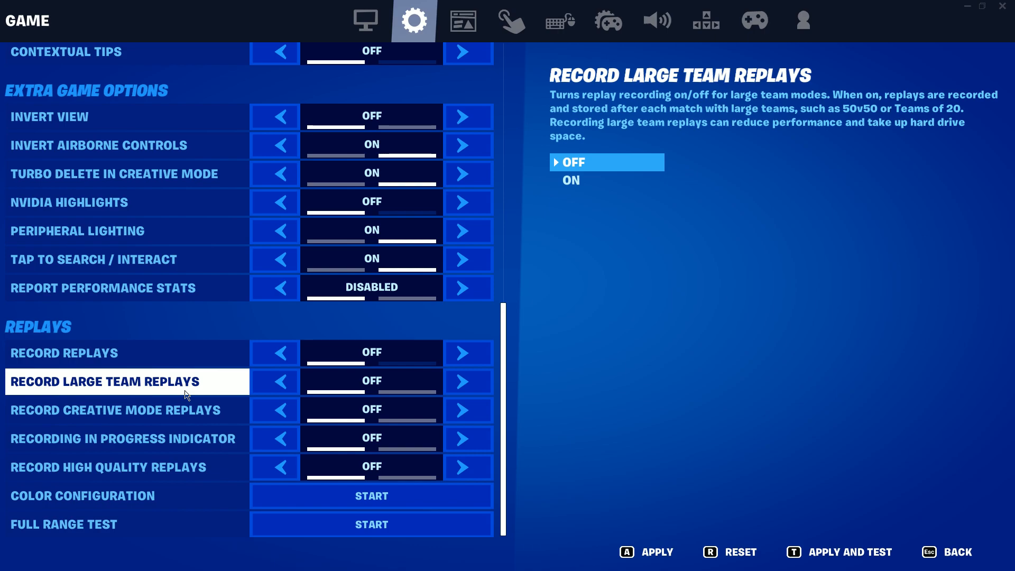
{"action": "mouse_move", "coordinate": [592, 470]}
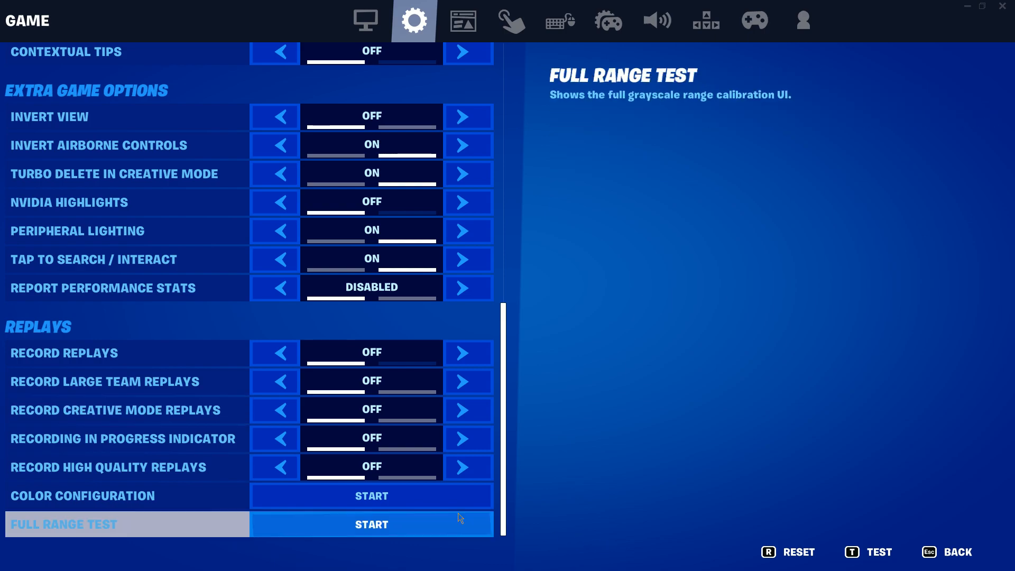
Step: Review the replay recording options in the Game tab, confirming all are Off
{"action": "left_click", "coordinate": [122, 438]}
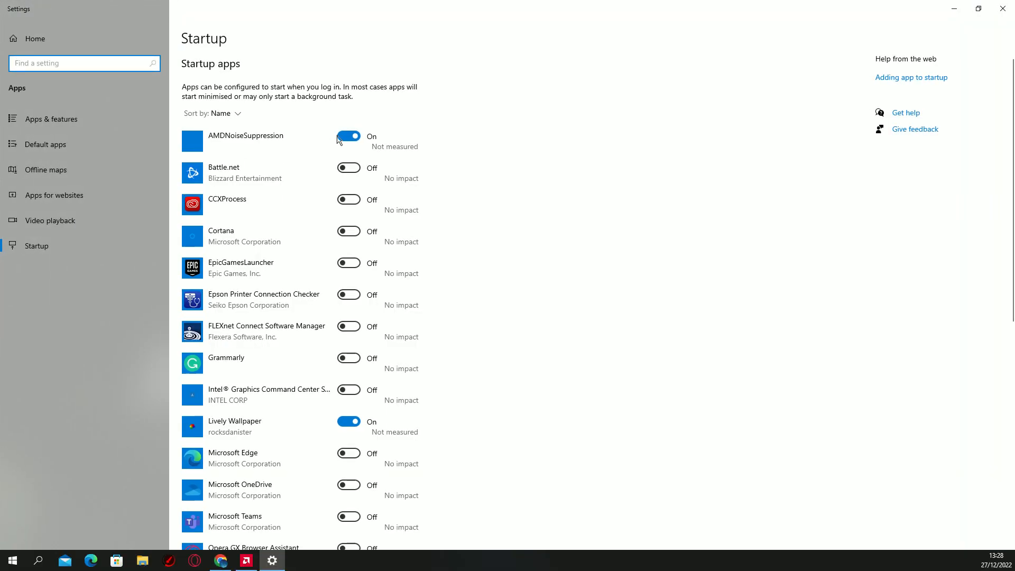
Step: Look over the Startup apps list with Lively Wallpaper off, then bring up Windows search
{"action": "scroll", "scroll_direction": "down", "scroll_amount": 3}
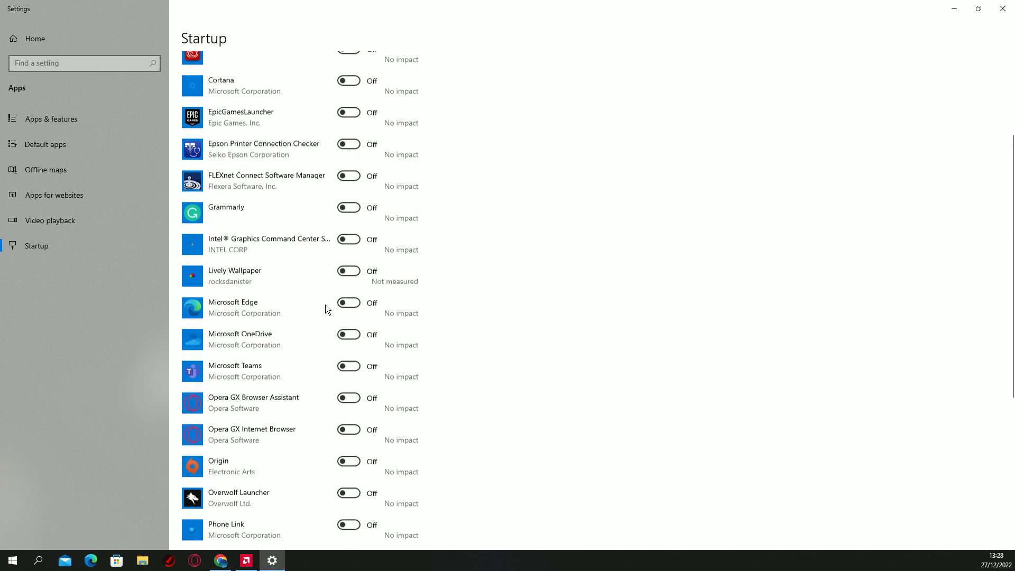
{"action": "scroll", "scroll_direction": "up", "scroll_amount": 3}
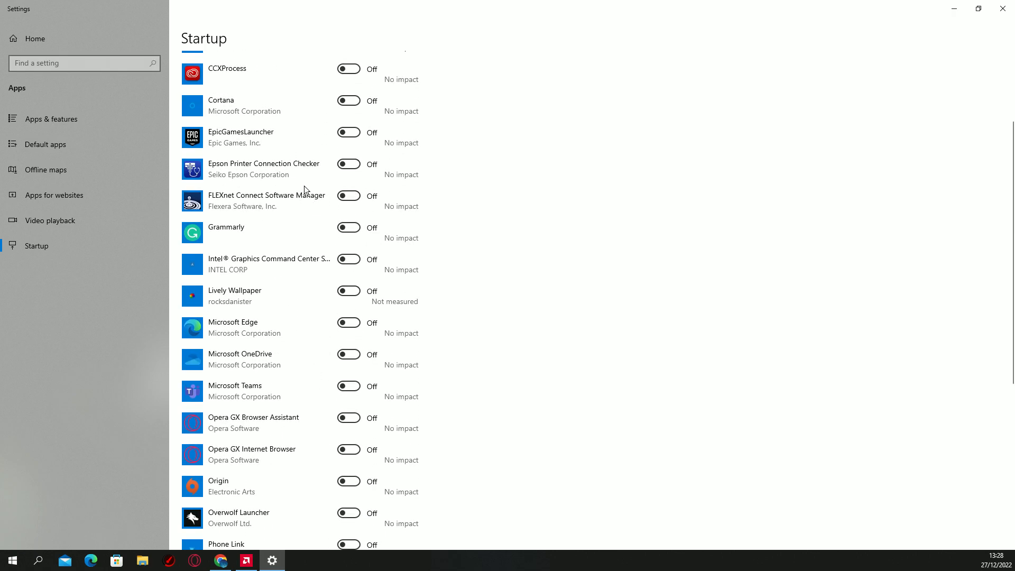
{"action": "scroll", "scroll_direction": "down", "scroll_amount": 3}
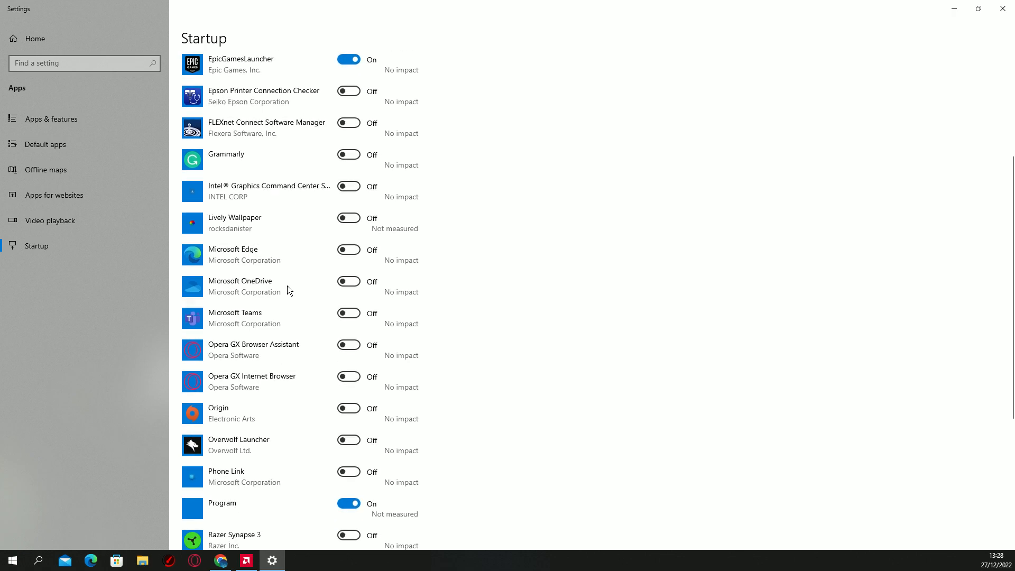
{"action": "scroll", "scroll_direction": "down", "scroll_amount": 3}
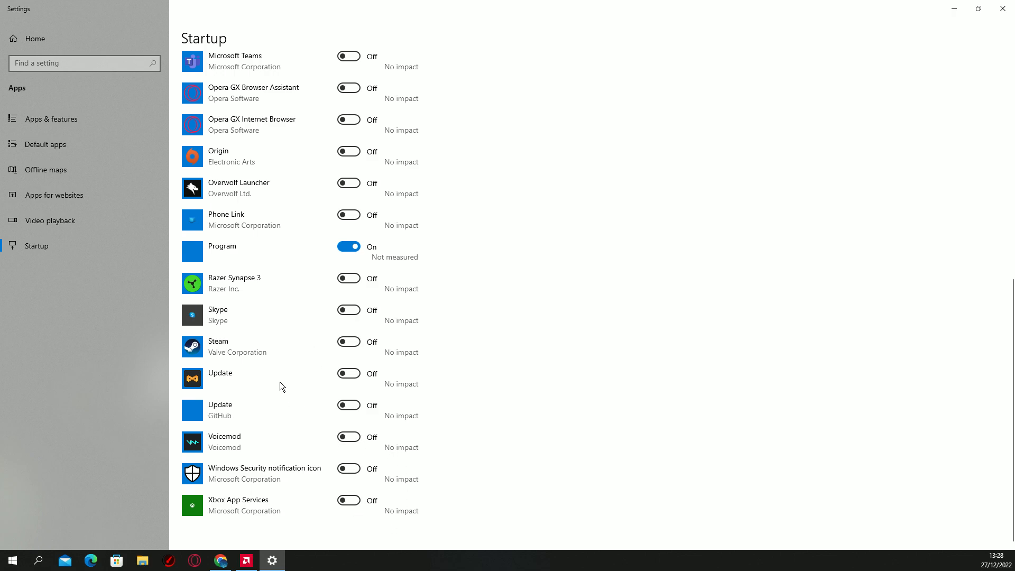
{"action": "left_click", "coordinate": [38, 560]}
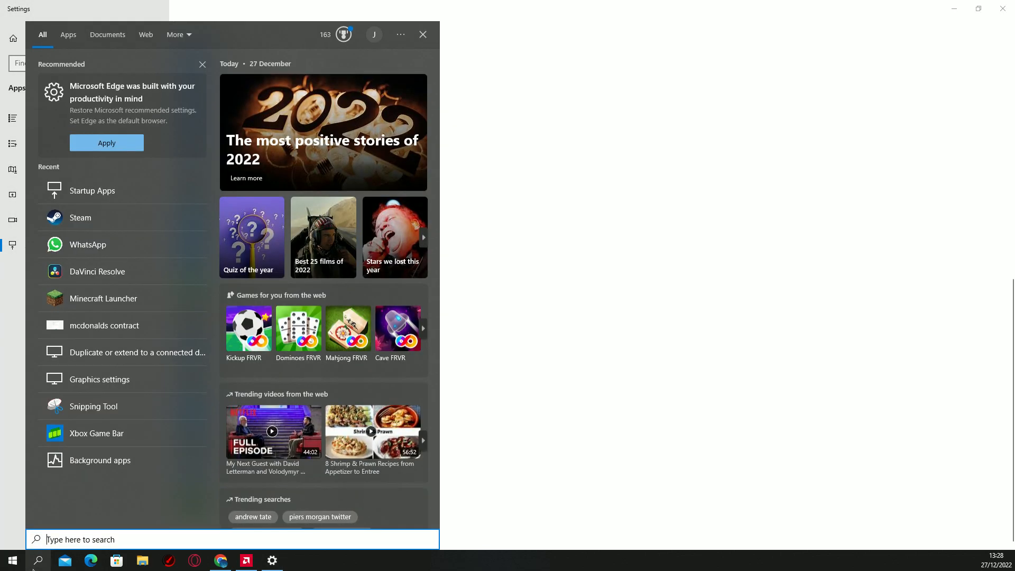
{"action": "mouse_move", "coordinate": [100, 379]}
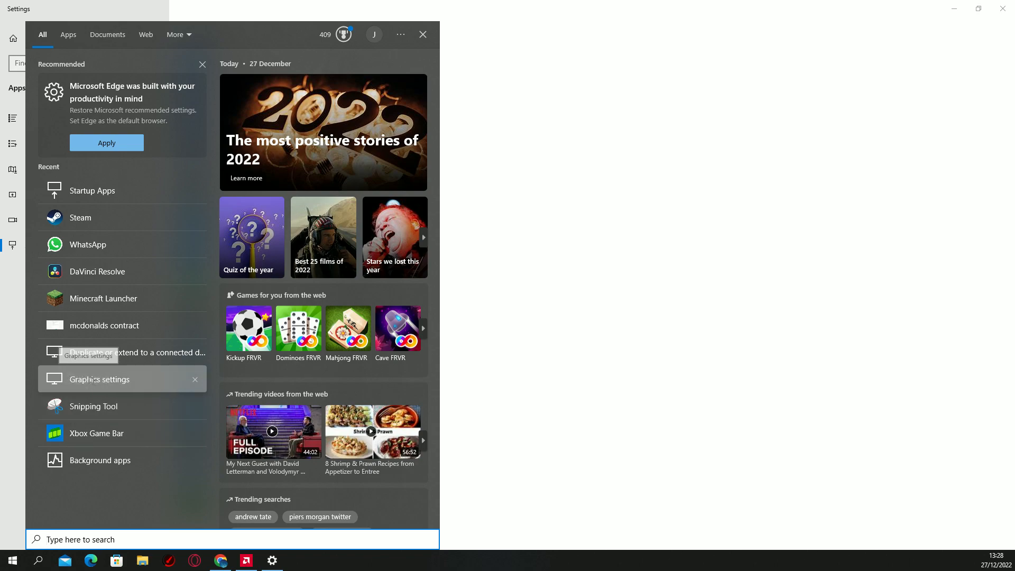
Step: Go through System > Display to the per-app Graphics settings preferences page
{"action": "left_click", "coordinate": [99, 379]}
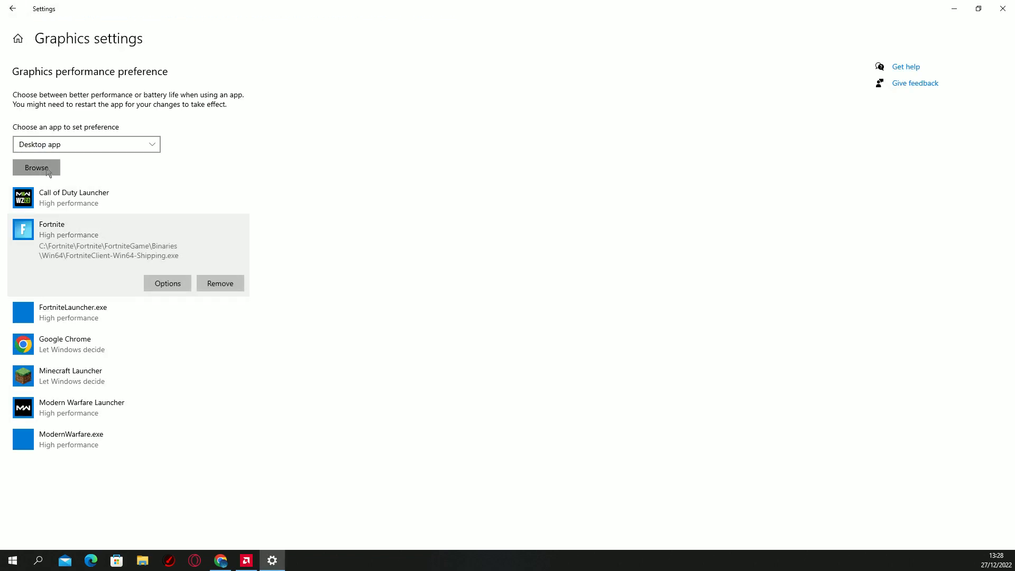
{"action": "left_click", "coordinate": [35, 168]}
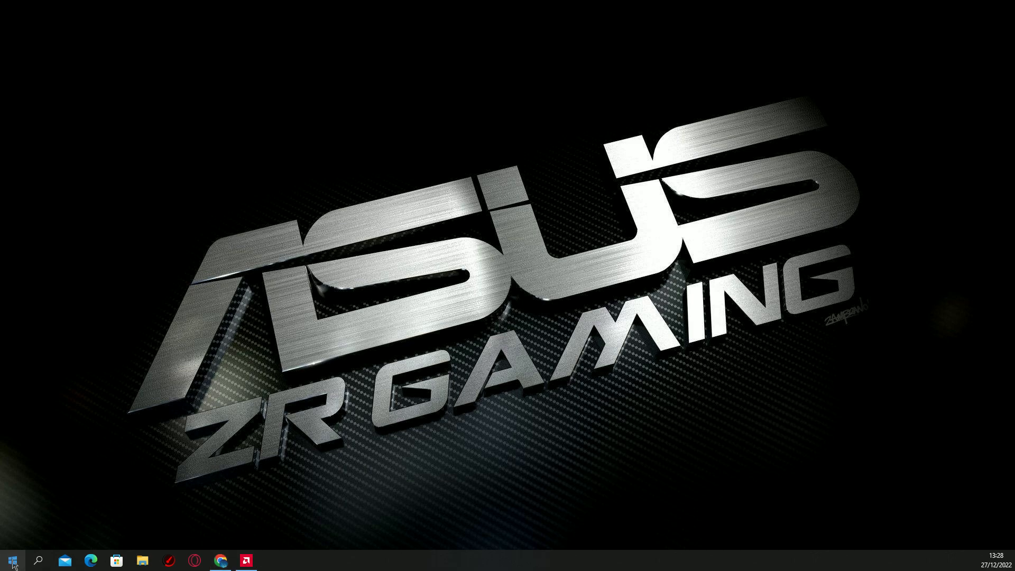
{"action": "mouse_move", "coordinate": [12, 560]}
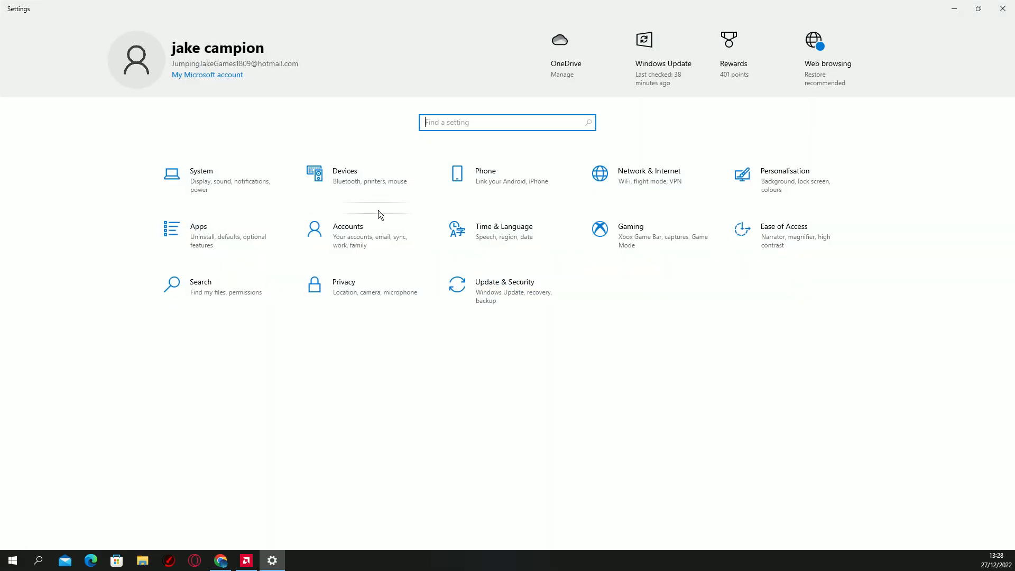
{"action": "left_click", "coordinate": [201, 180]}
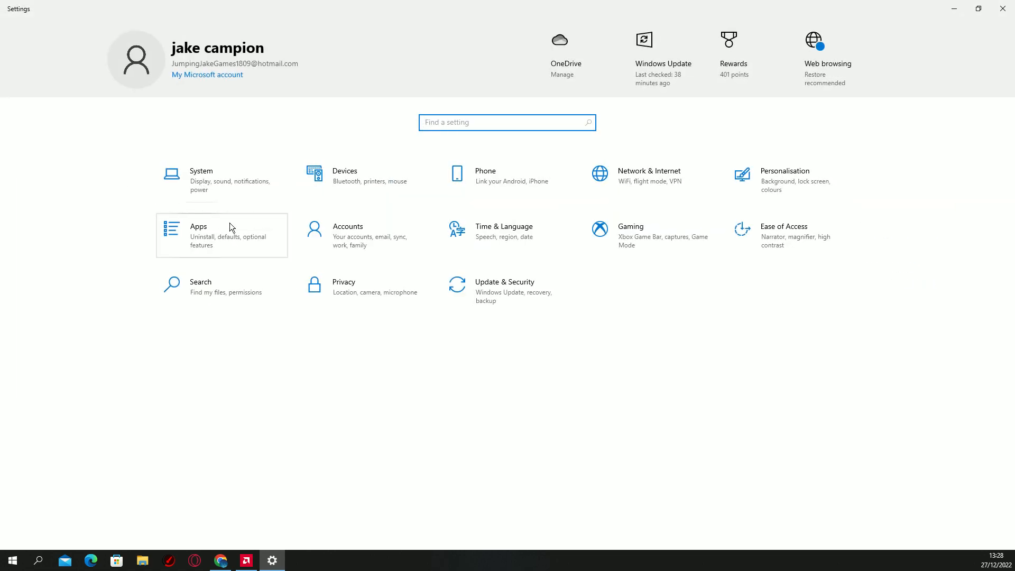
{"action": "left_click", "coordinate": [201, 177]}
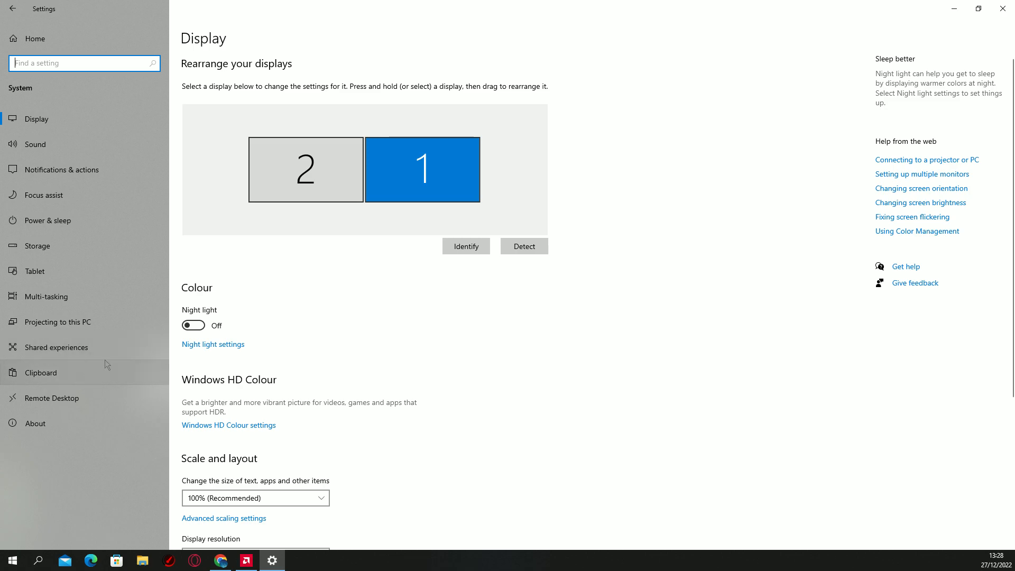
{"action": "scroll", "scroll_direction": "down", "scroll_amount": 3}
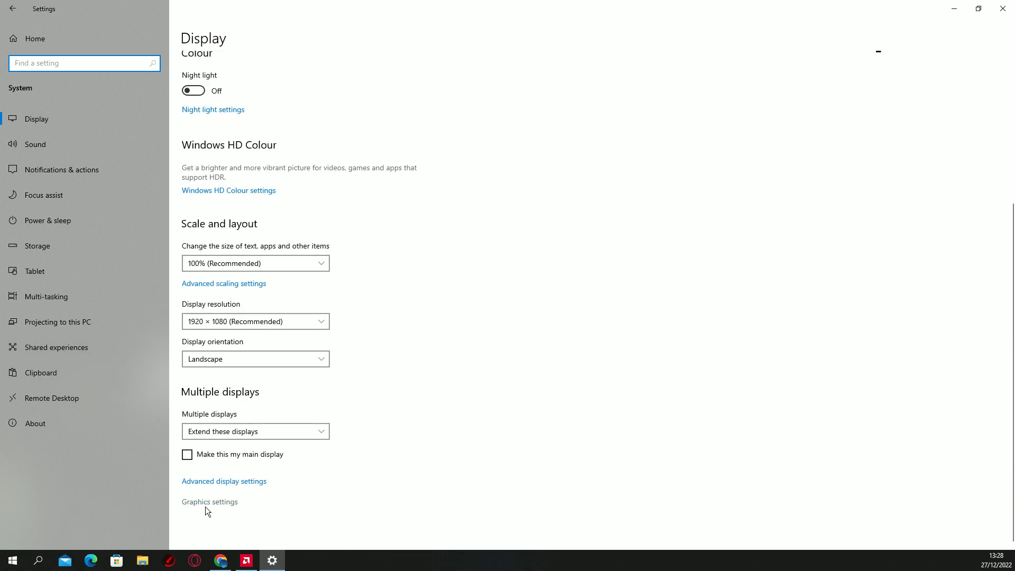
{"action": "left_click", "coordinate": [209, 503]}
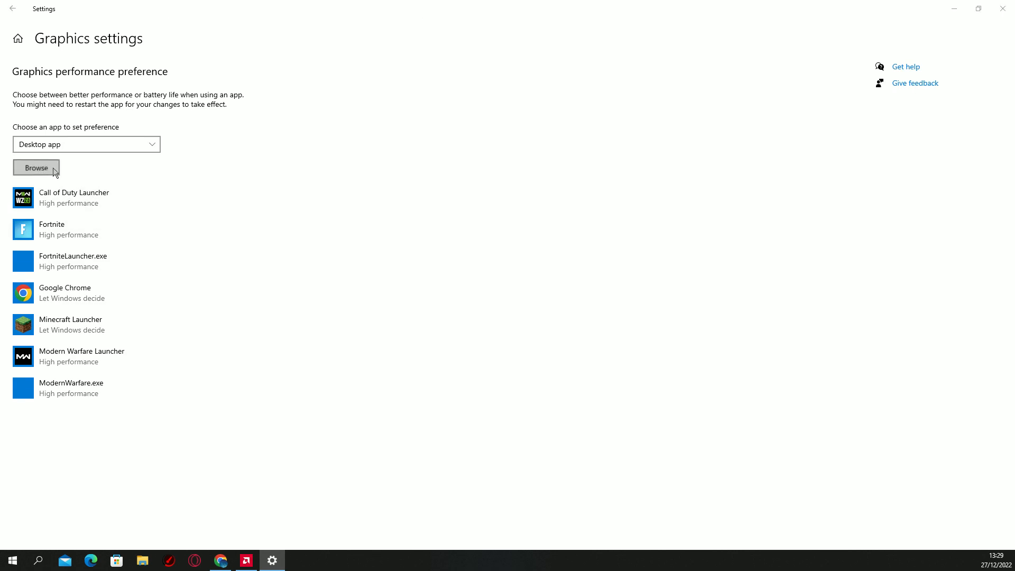
Step: Browse from C:\Fortnite into the FortniteGame folder, backing out of Engine along the way
{"action": "left_click", "coordinate": [36, 168]}
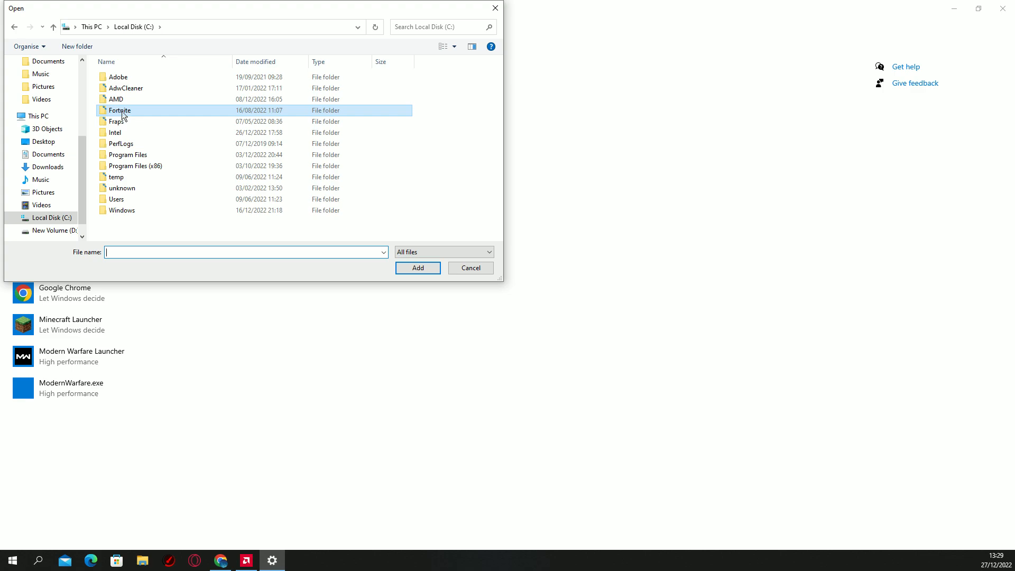
{"action": "double_click", "coordinate": [120, 110]}
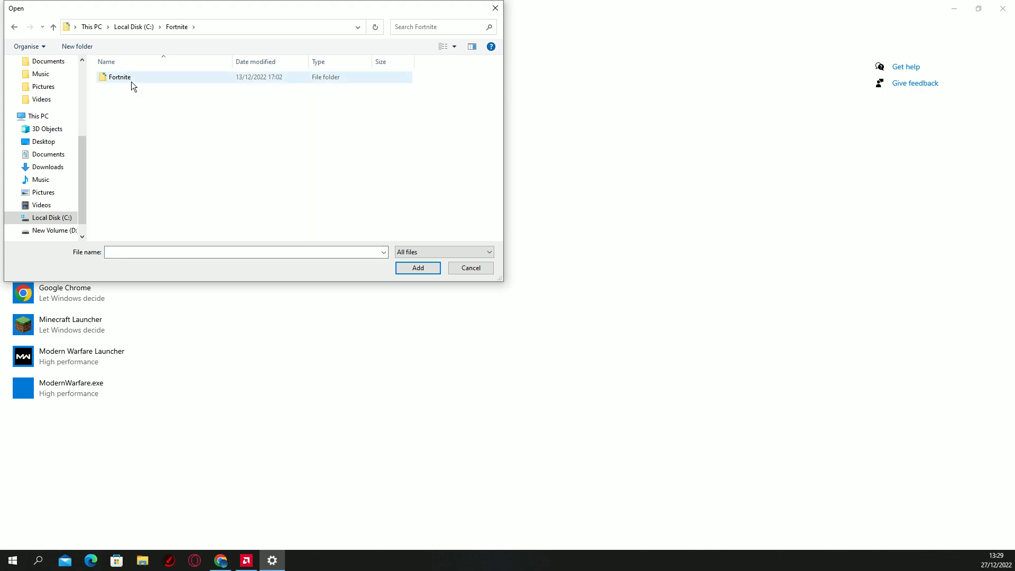
{"action": "double_click", "coordinate": [119, 76]}
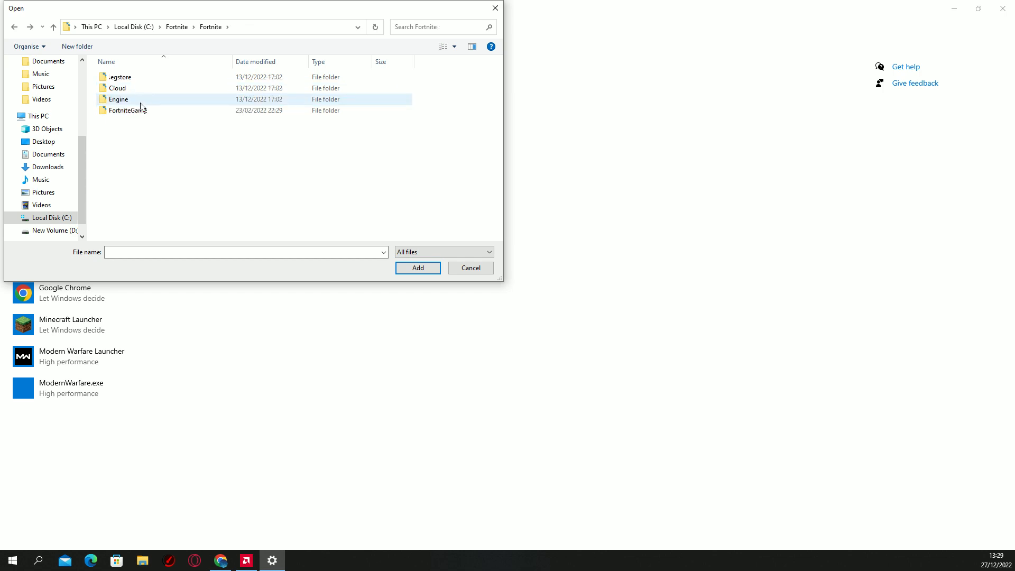
{"action": "double_click", "coordinate": [119, 100]}
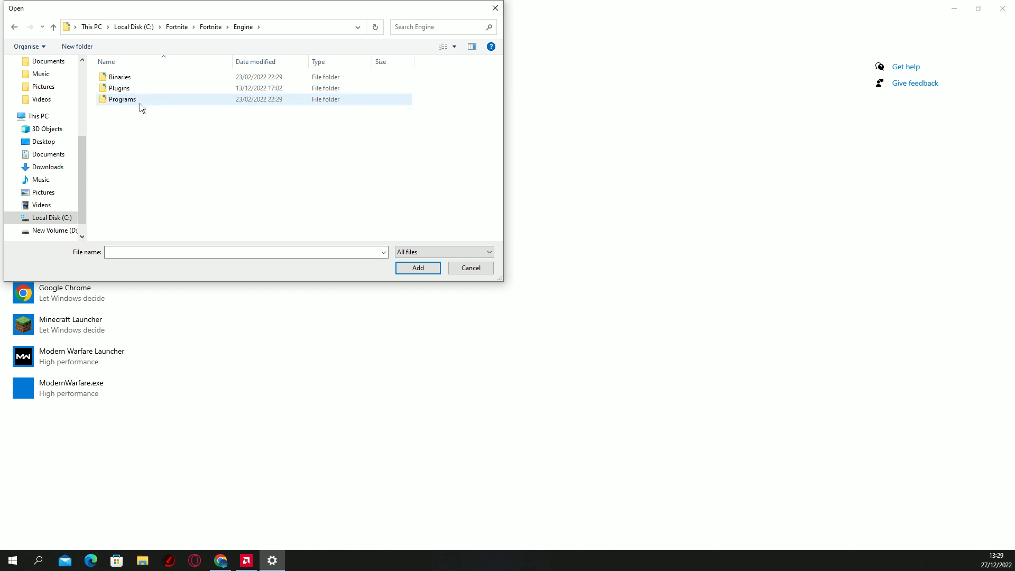
{"action": "double_click", "coordinate": [122, 100]}
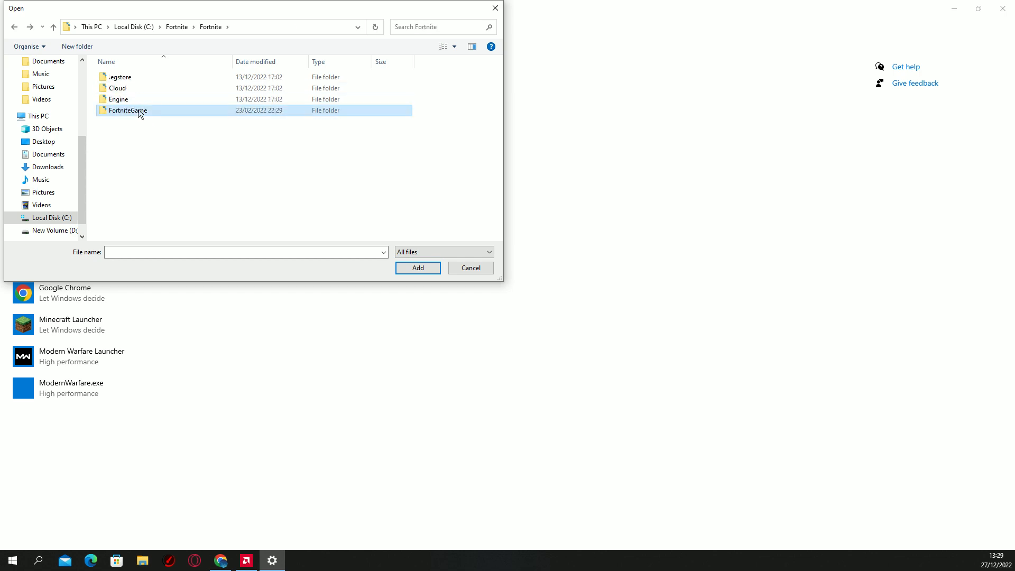
{"action": "double_click", "coordinate": [127, 110]}
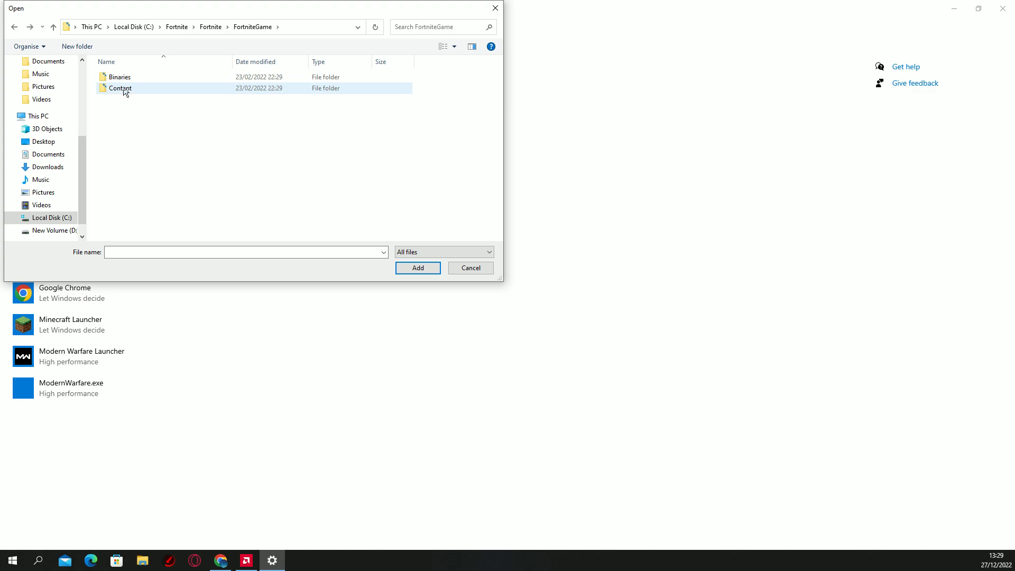
Step: Enter Binaries\Win64 and select the FortniteClient-Win64-Shipping_BE executable
{"action": "left_click", "coordinate": [119, 76]}
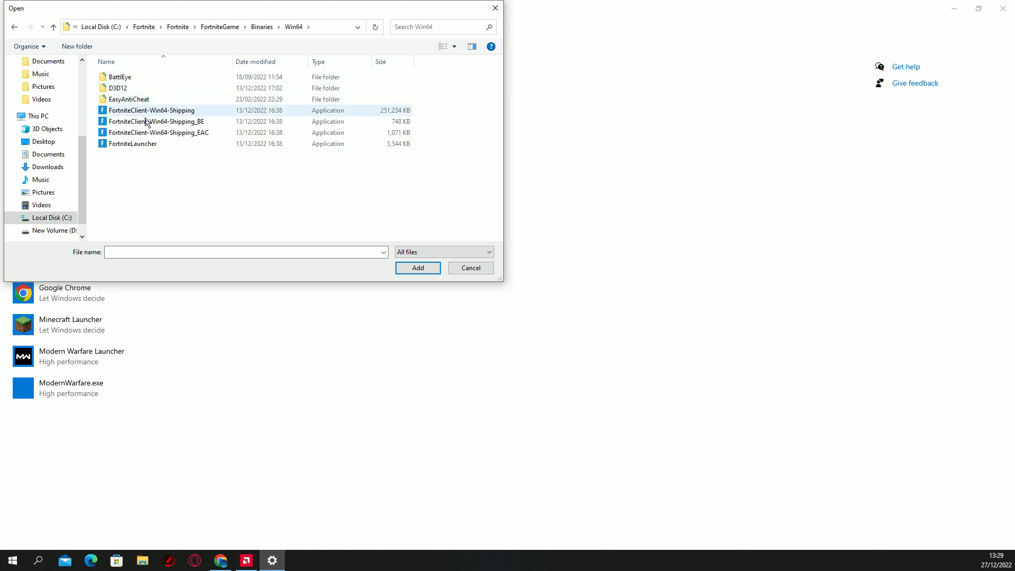
{"action": "left_click", "coordinate": [155, 121]}
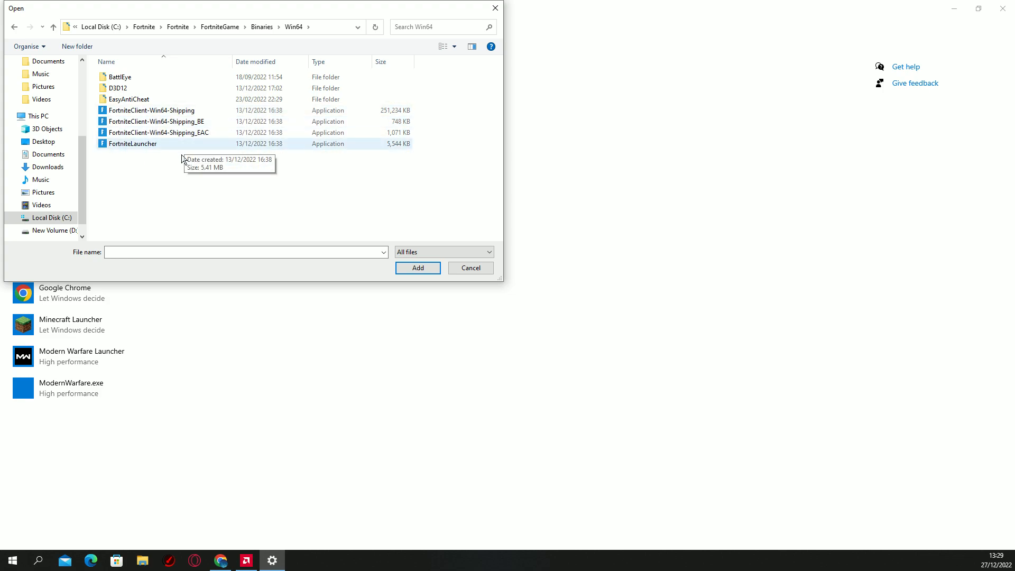
{"action": "mouse_move", "coordinate": [165, 134]}
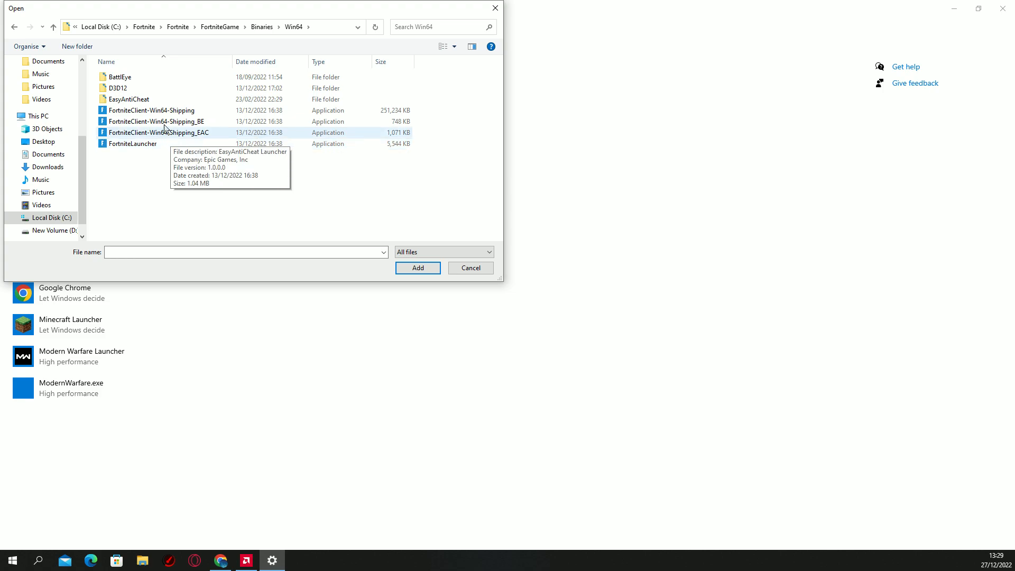
{"action": "left_click", "coordinate": [156, 122]}
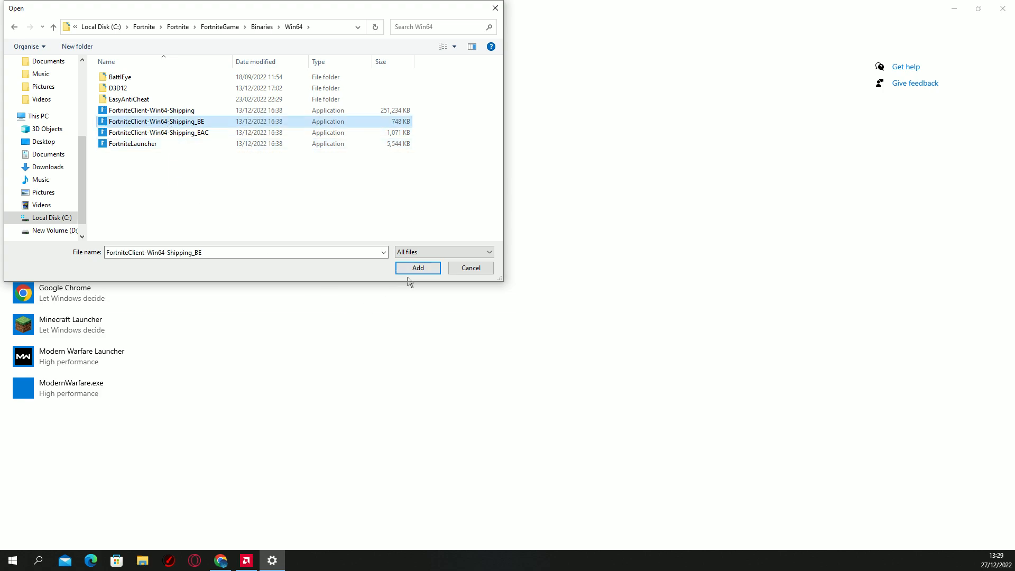
Step: Add then remove the BattlEye Launcher entry and re-save Fortnite's preference as High performance
{"action": "left_click", "coordinate": [417, 268]}
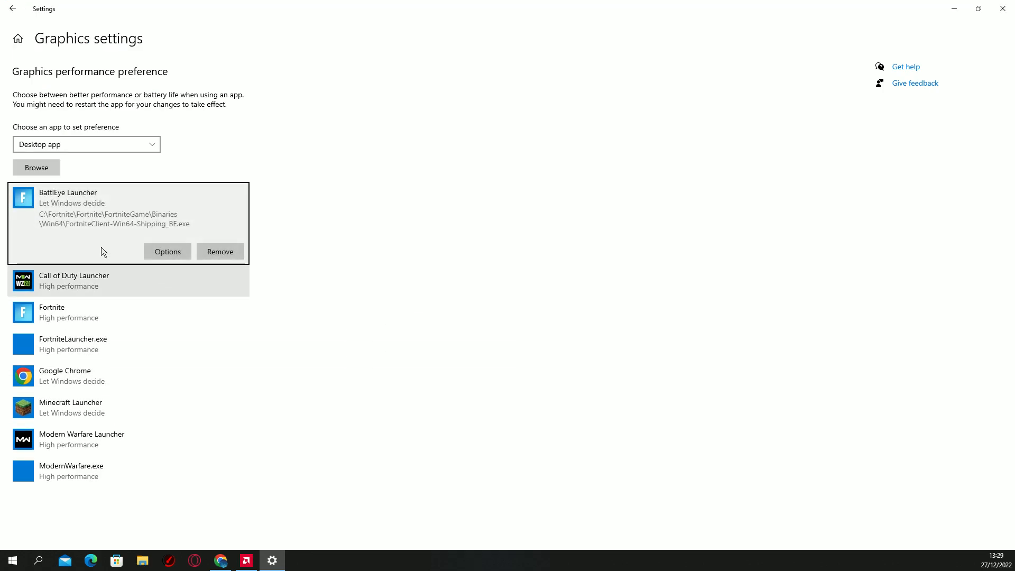
{"action": "left_click", "coordinate": [220, 251]}
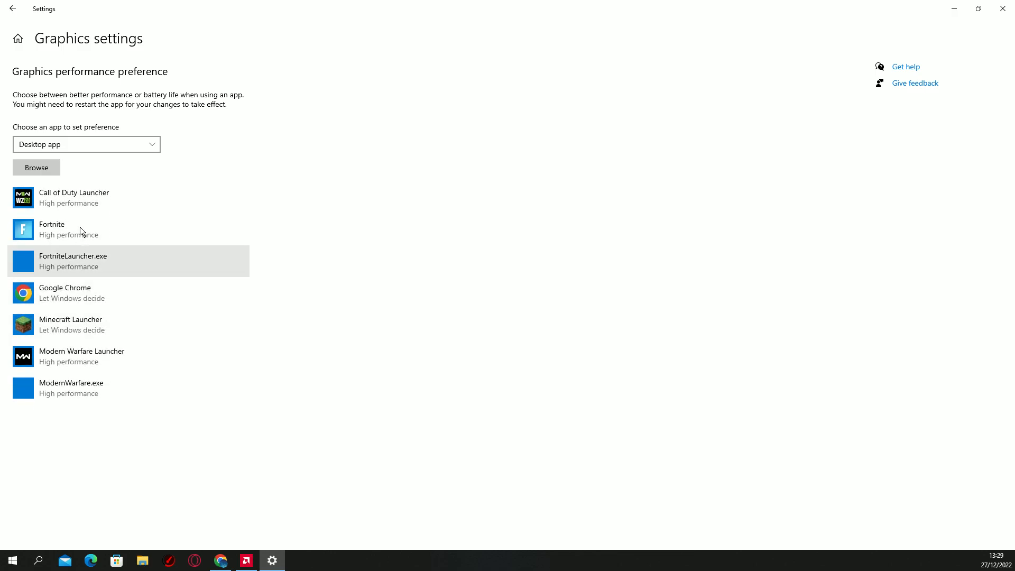
{"action": "left_click", "coordinate": [78, 229]}
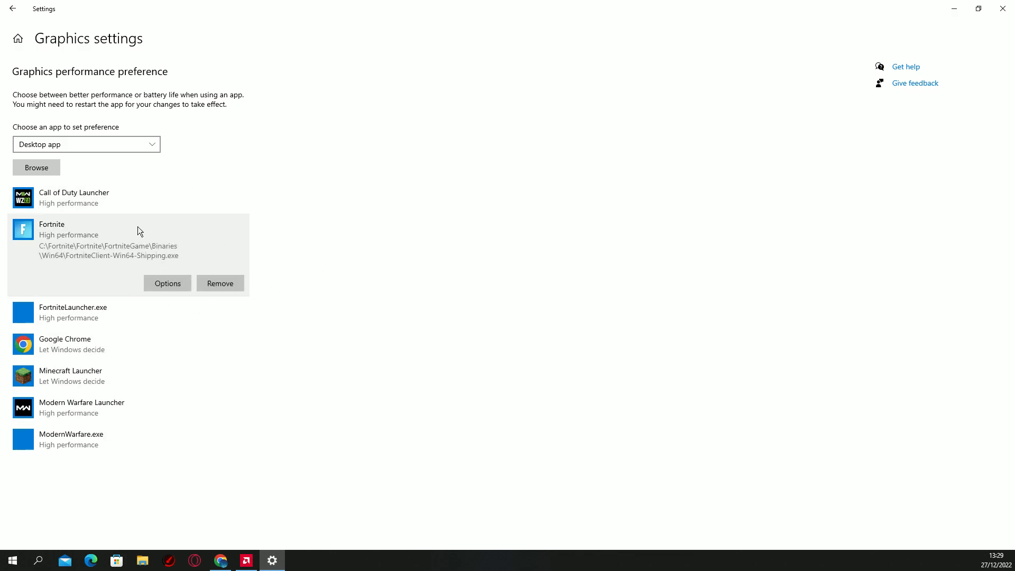
{"action": "mouse_move", "coordinate": [168, 283]}
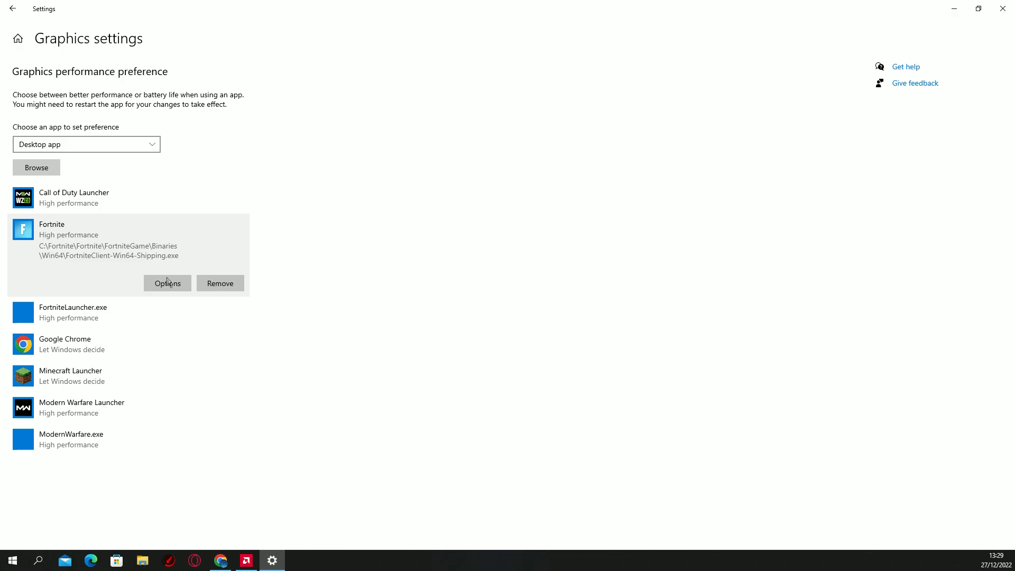
{"action": "left_click", "coordinate": [167, 284]}
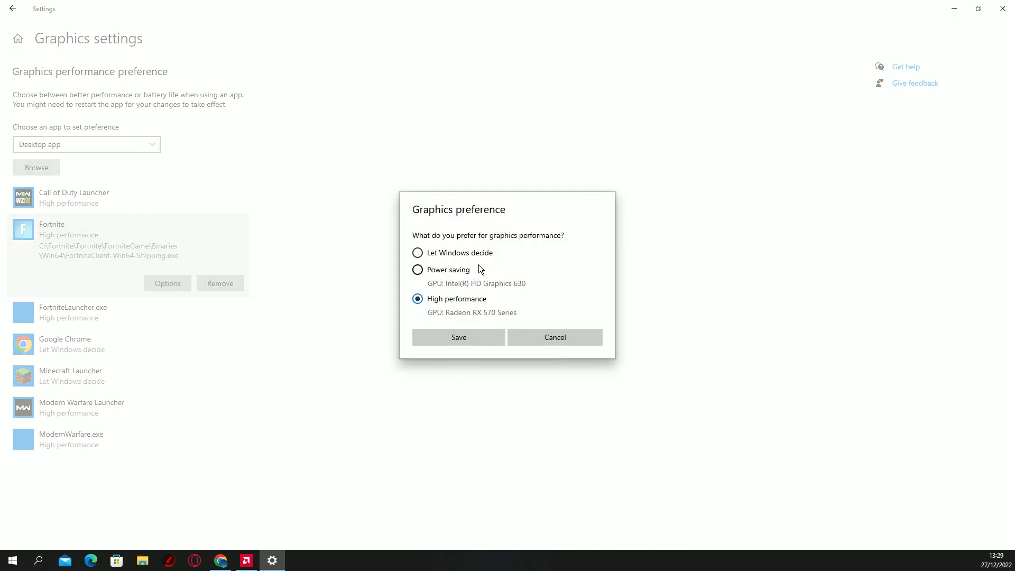
{"action": "mouse_move", "coordinate": [476, 276]}
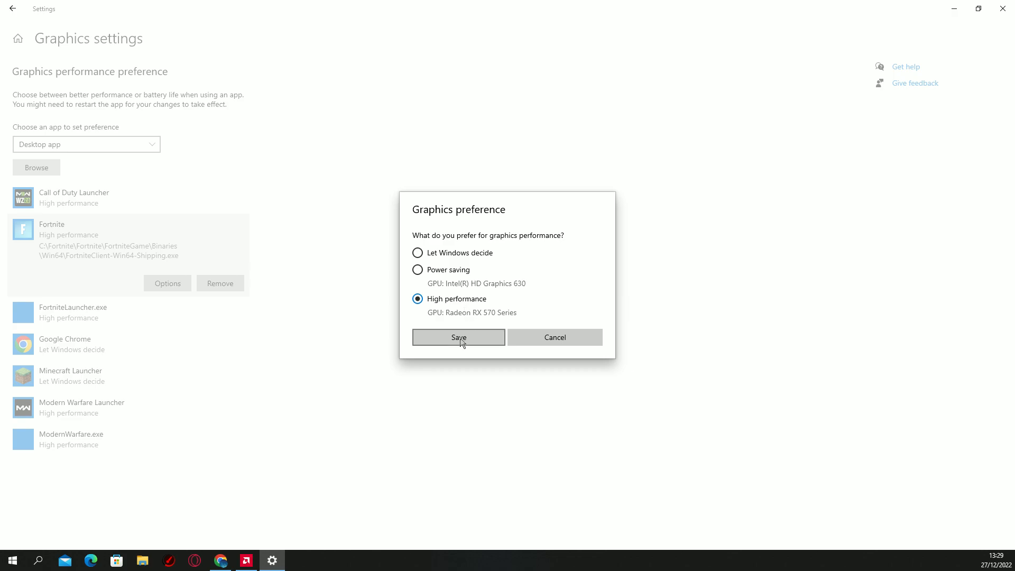
{"action": "left_click", "coordinate": [458, 337]}
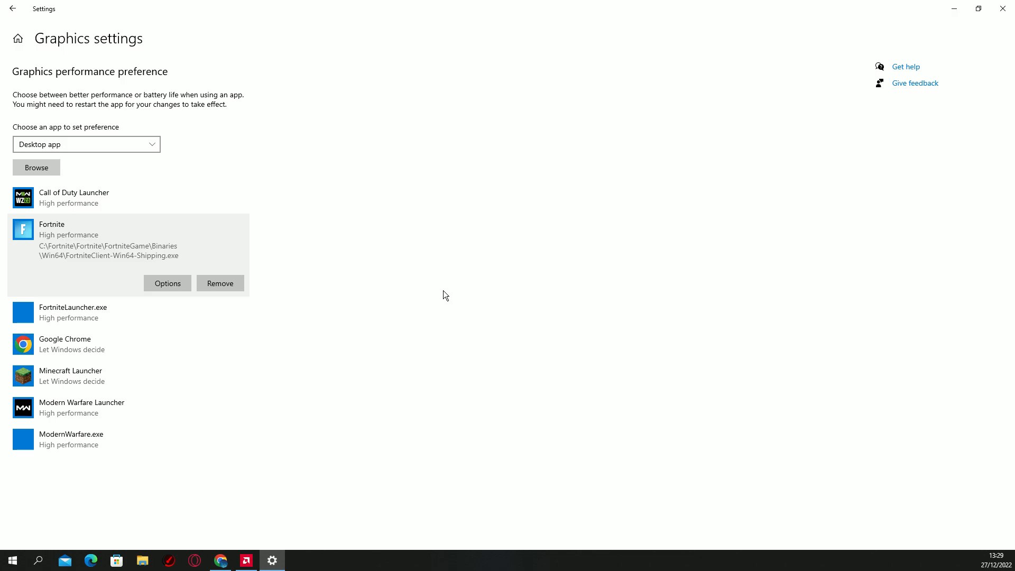
{"action": "mouse_move", "coordinate": [418, 301]}
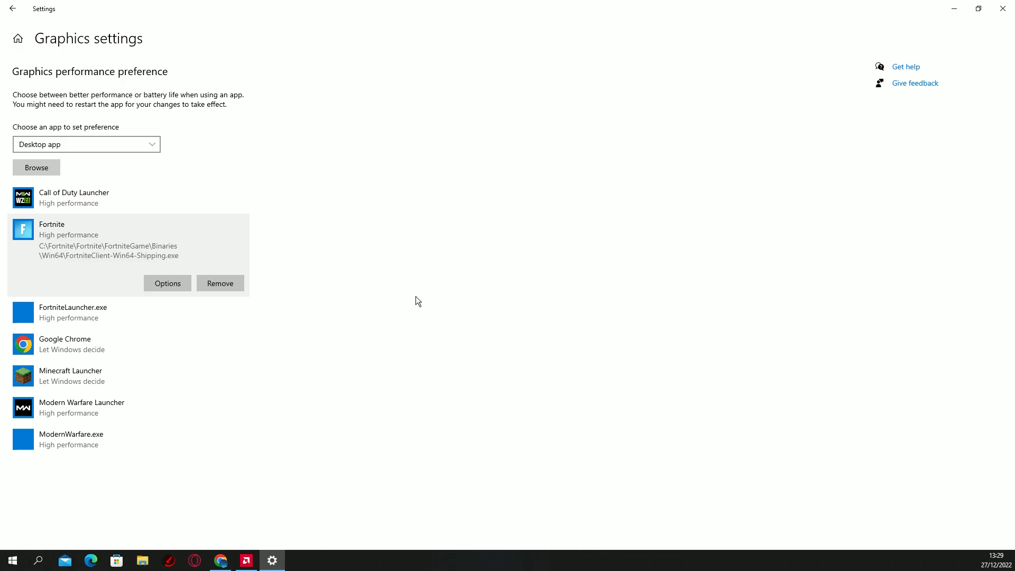
{"action": "mouse_move", "coordinate": [39, 558]}
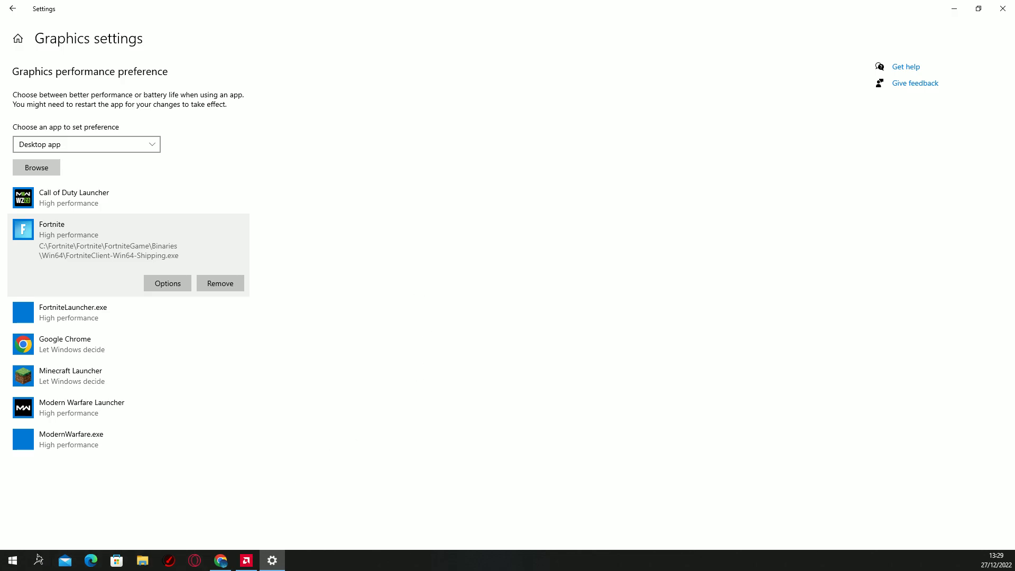
Step: Search 'xbox', confirm Xbox Game Bar is off and Game Mode is on, then switch to AMD Radeon Software
{"action": "type", "text": "xbox"}
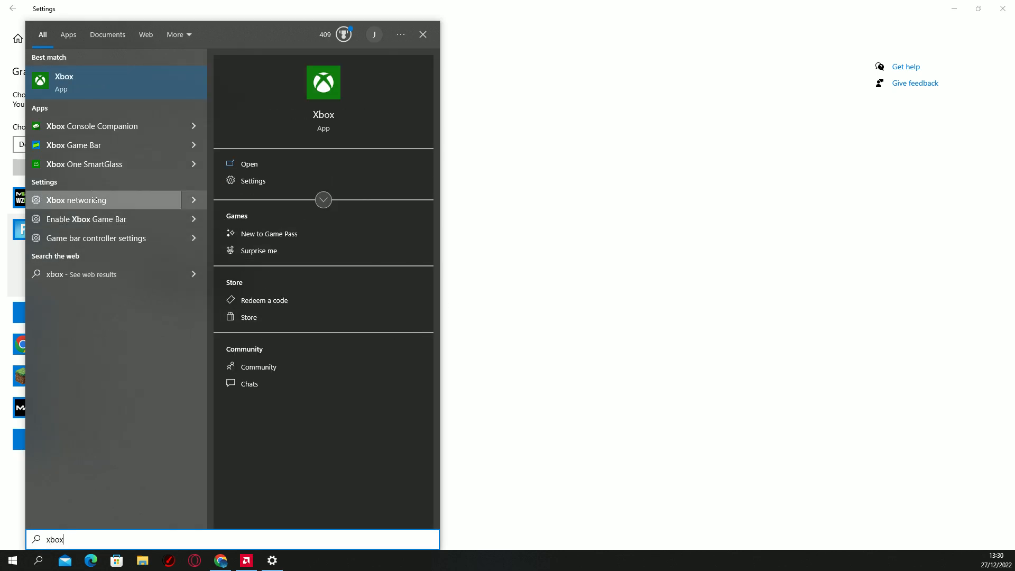
{"action": "left_click", "coordinate": [87, 219]}
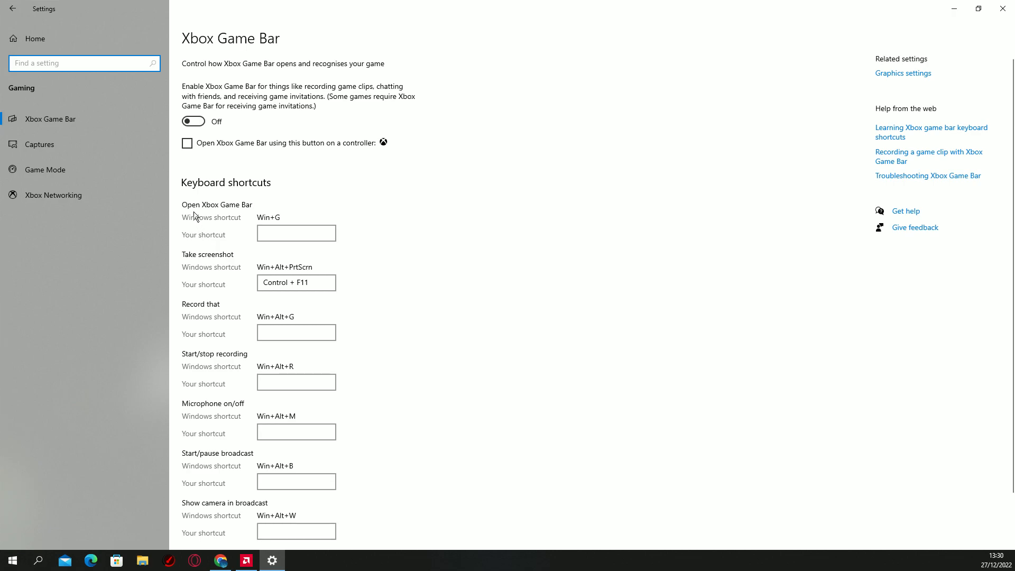
{"action": "mouse_move", "coordinate": [66, 141]}
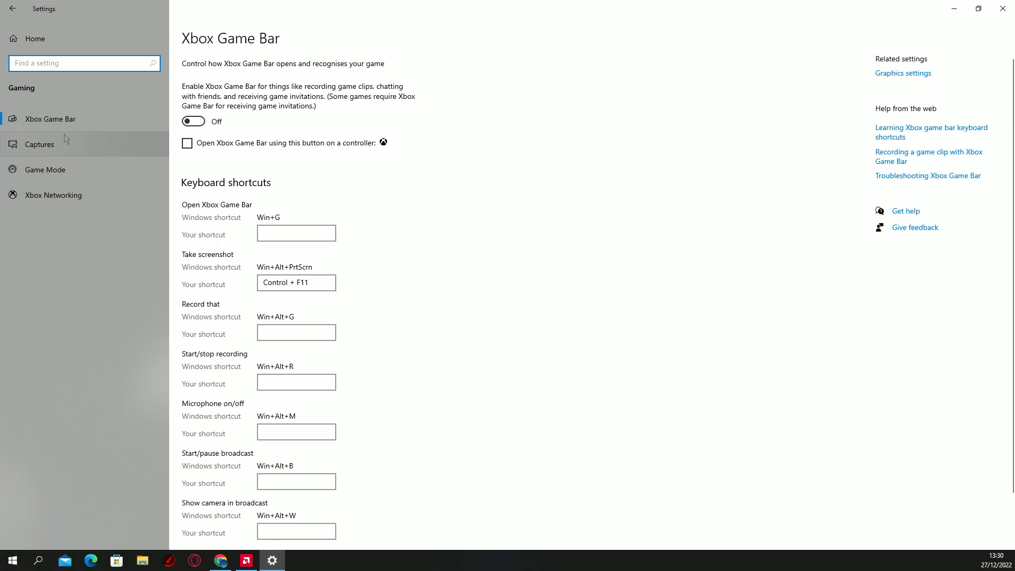
{"action": "mouse_move", "coordinate": [157, 128]}
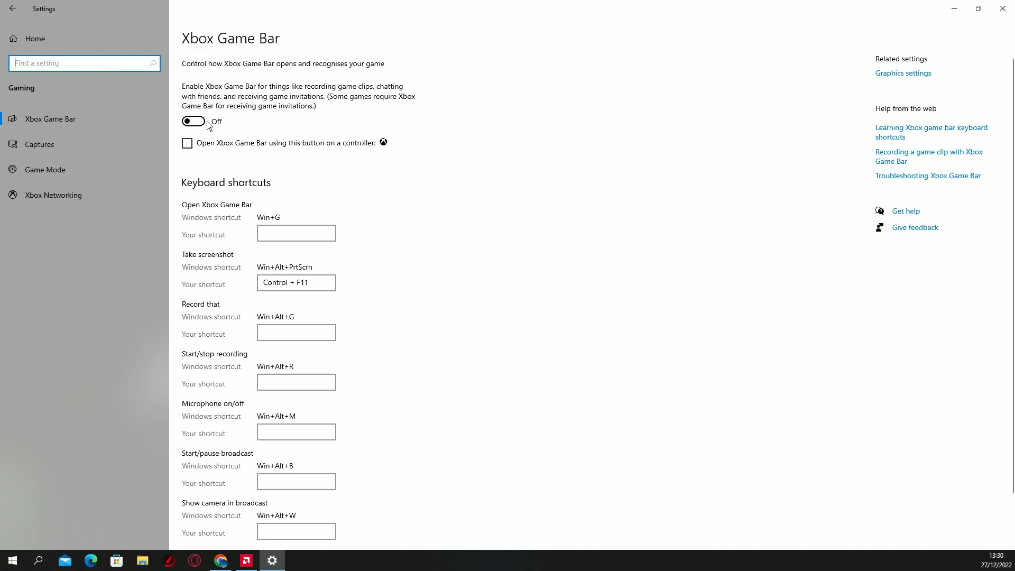
{"action": "mouse_move", "coordinate": [137, 208]}
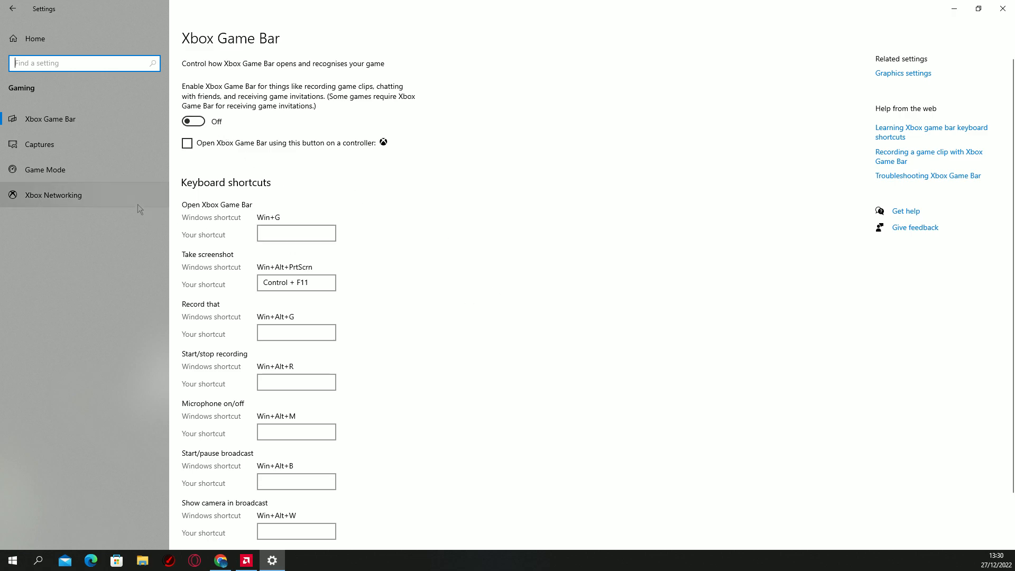
{"action": "left_click", "coordinate": [45, 169]}
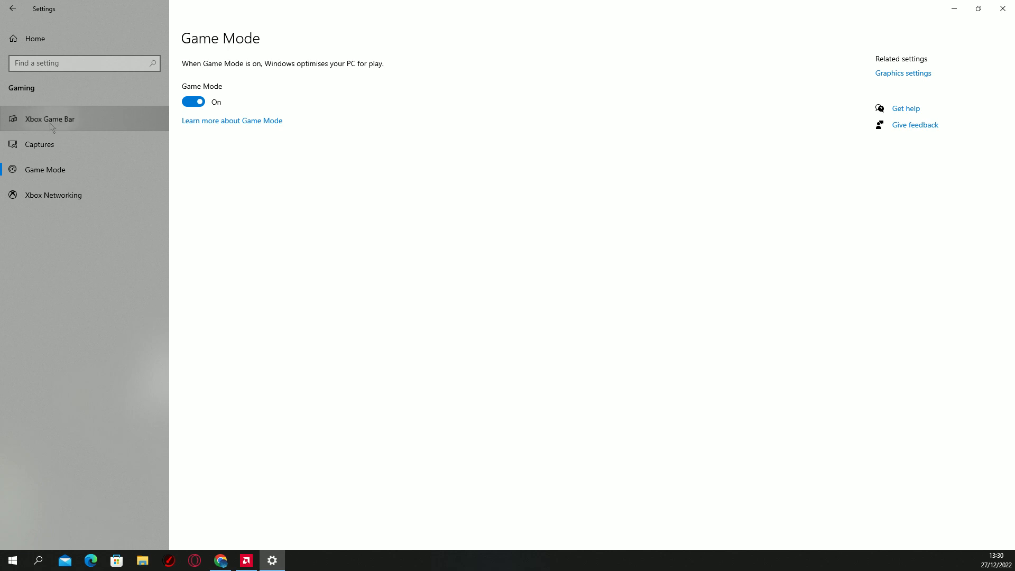
{"action": "left_click", "coordinate": [50, 118]}
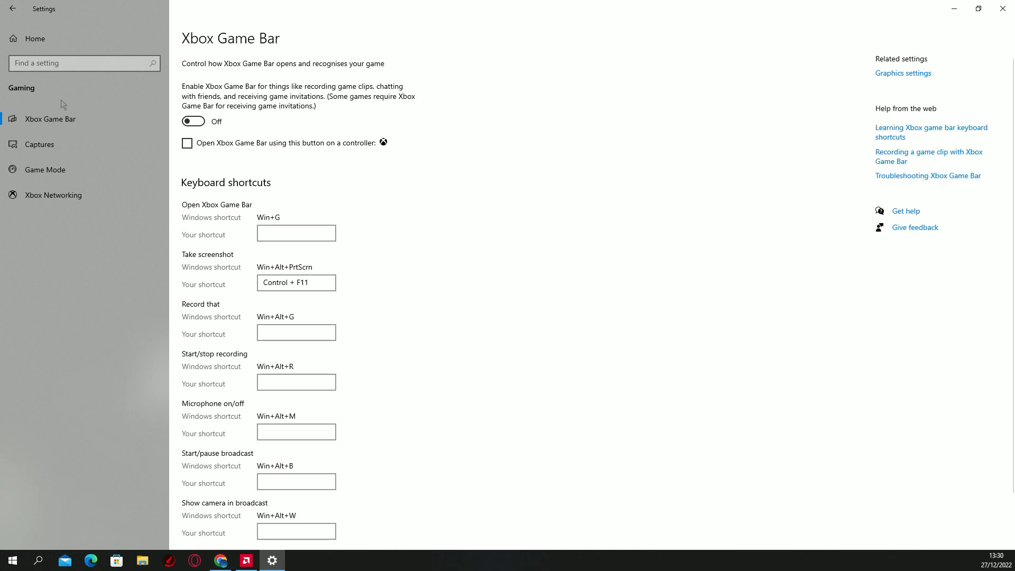
{"action": "mouse_move", "coordinate": [239, 233]}
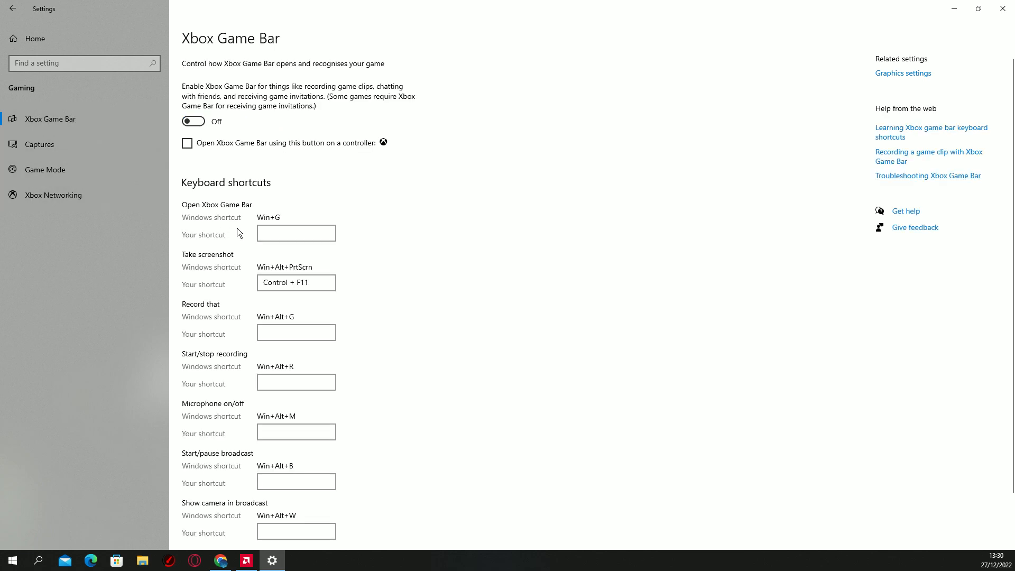
{"action": "left_click", "coordinate": [45, 170]}
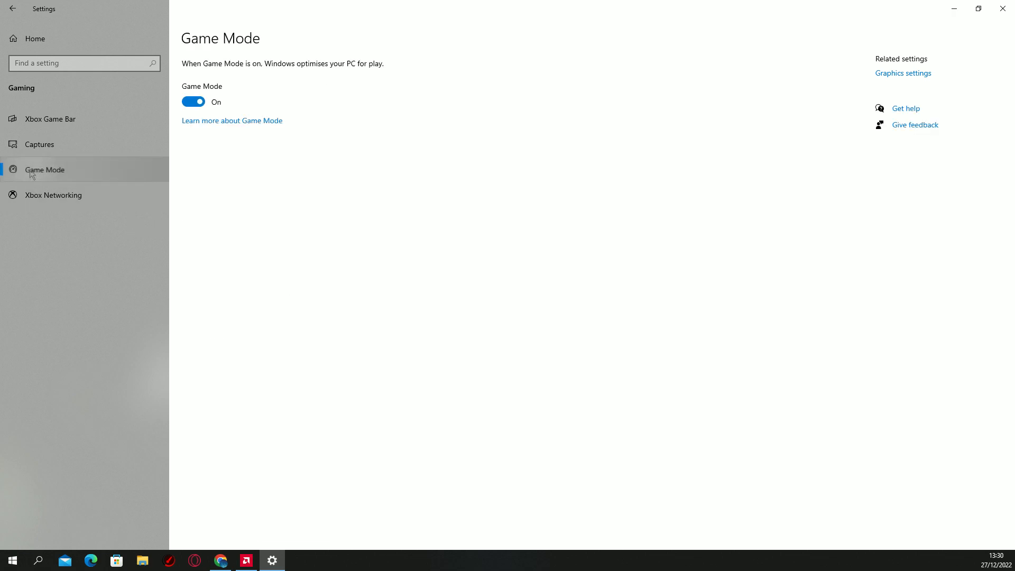
{"action": "mouse_move", "coordinate": [161, 145]}
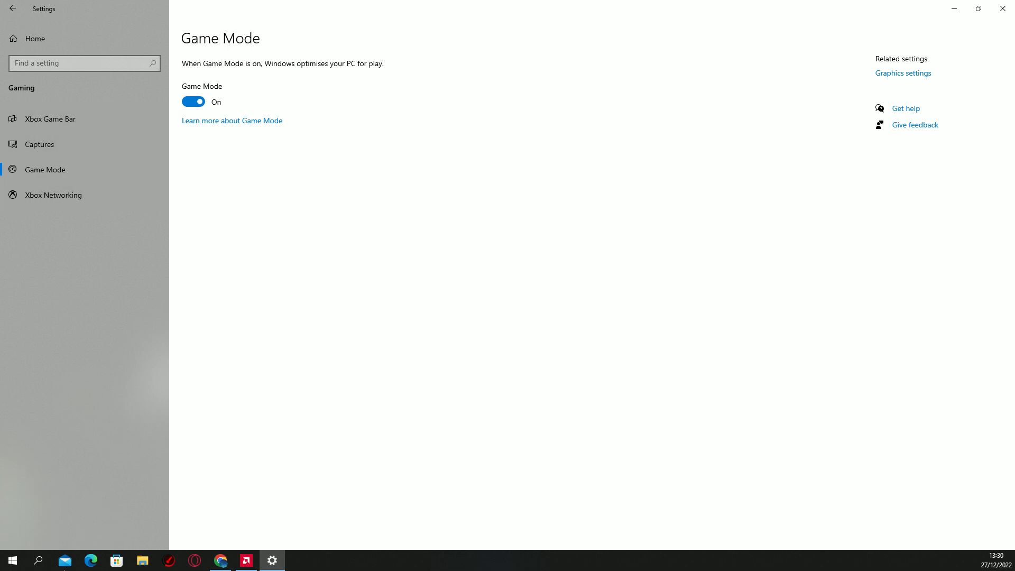
{"action": "left_click", "coordinate": [247, 560]}
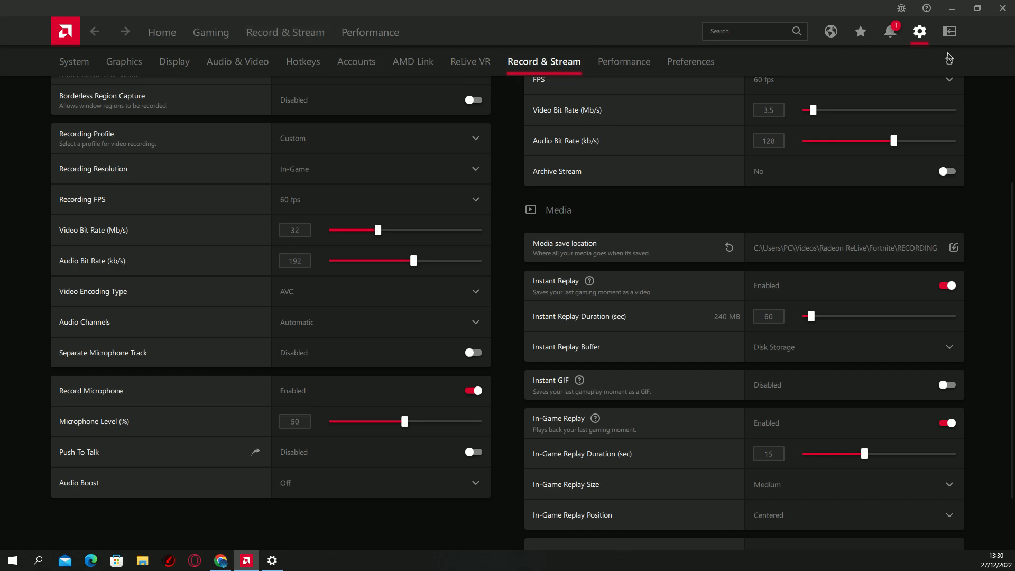
{"action": "mouse_move", "coordinate": [123, 62]}
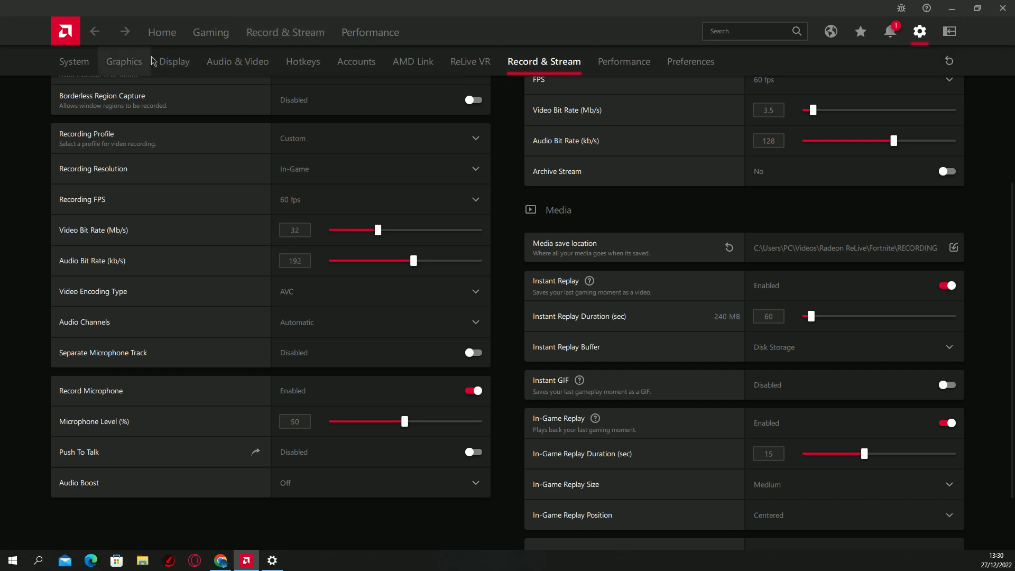
Step: Confirm on the Radeon Home overview that driver 22.11.2 is Up To Date, then move to File Explorer
{"action": "left_click", "coordinate": [163, 32]}
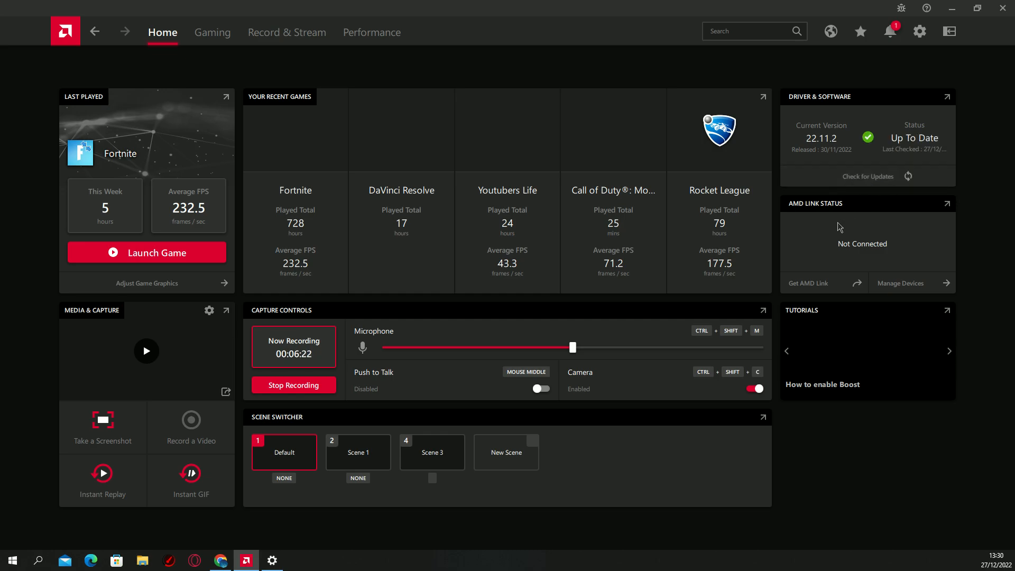
{"action": "mouse_move", "coordinate": [827, 243]}
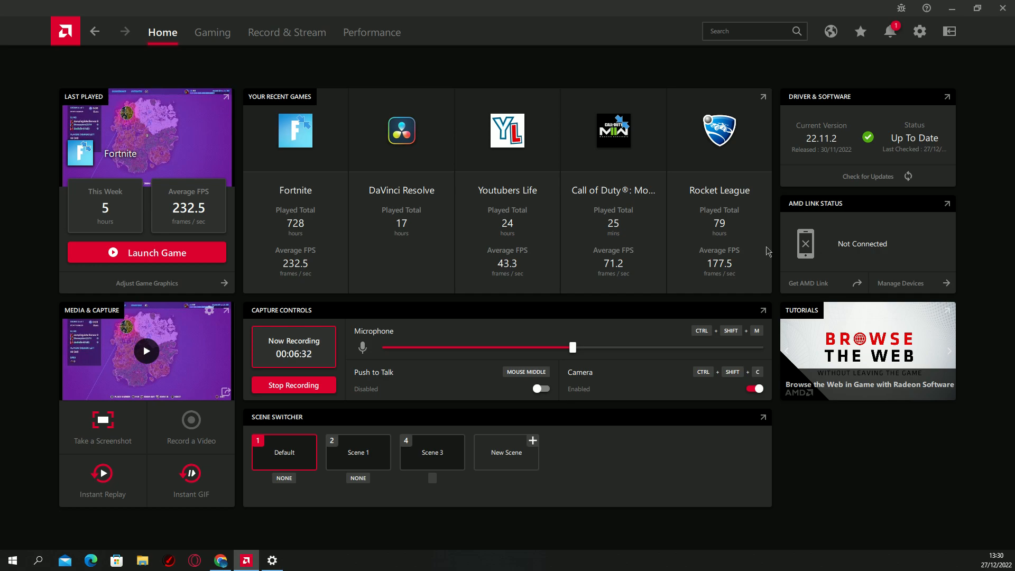
{"action": "mouse_move", "coordinate": [404, 303]}
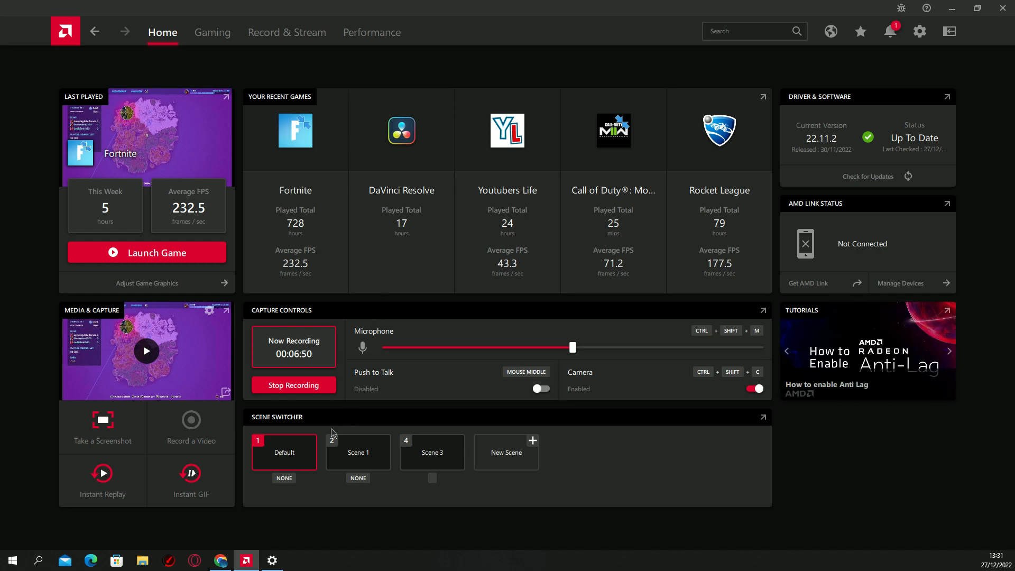
{"action": "mouse_move", "coordinate": [313, 436]}
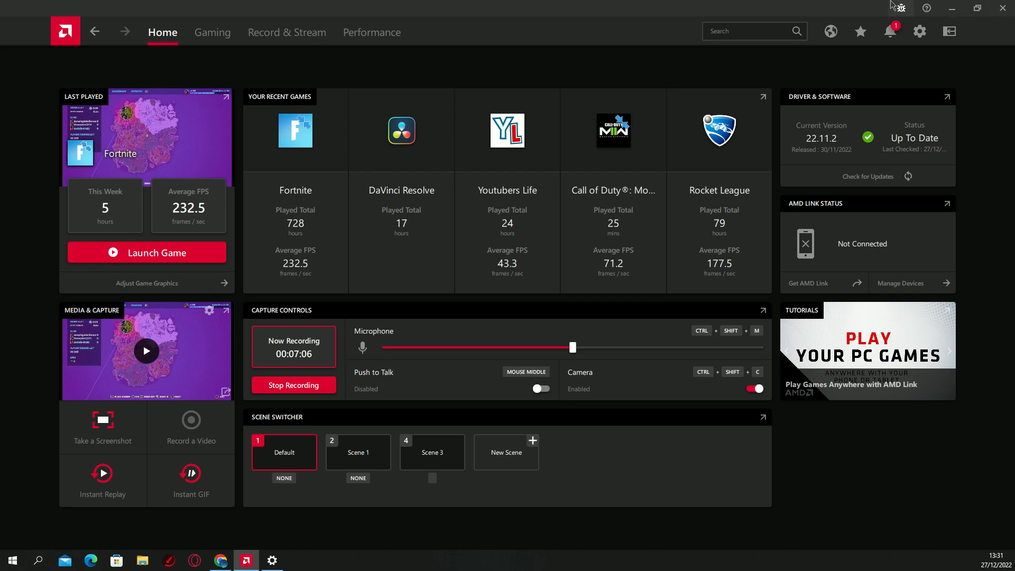
{"action": "mouse_move", "coordinate": [952, 12]}
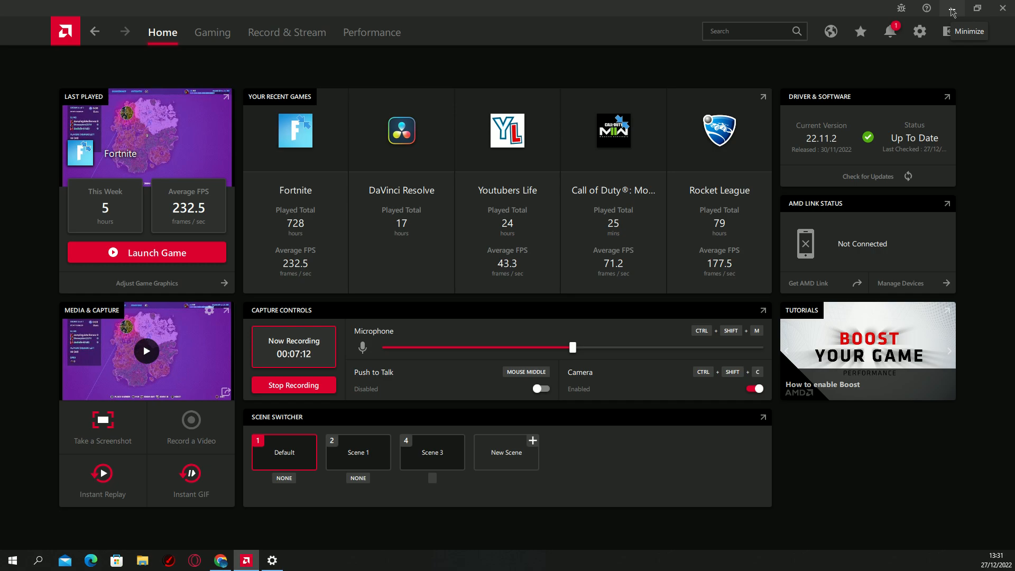
{"action": "mouse_move", "coordinate": [949, 30]}
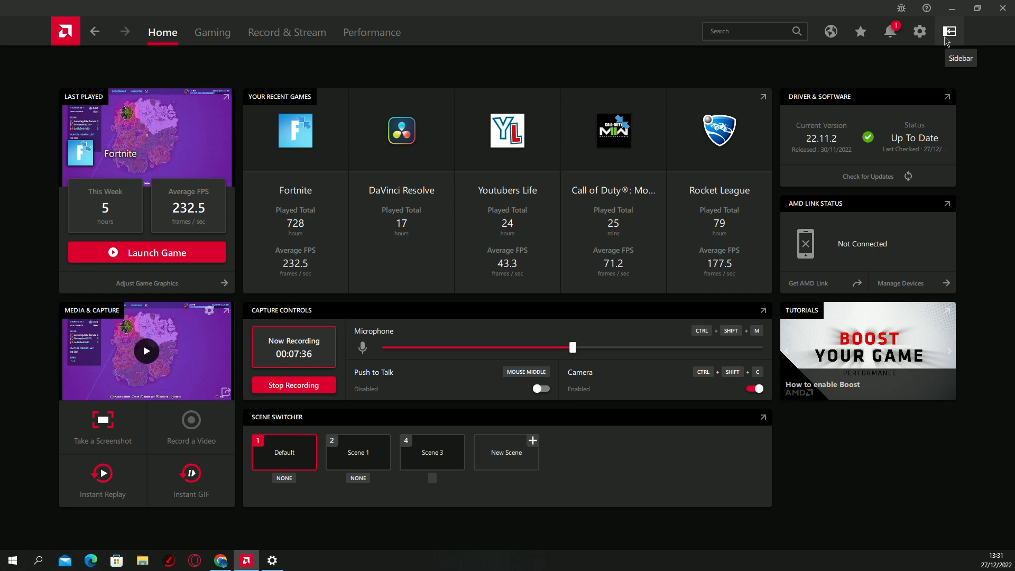
{"action": "mouse_move", "coordinate": [265, 377]}
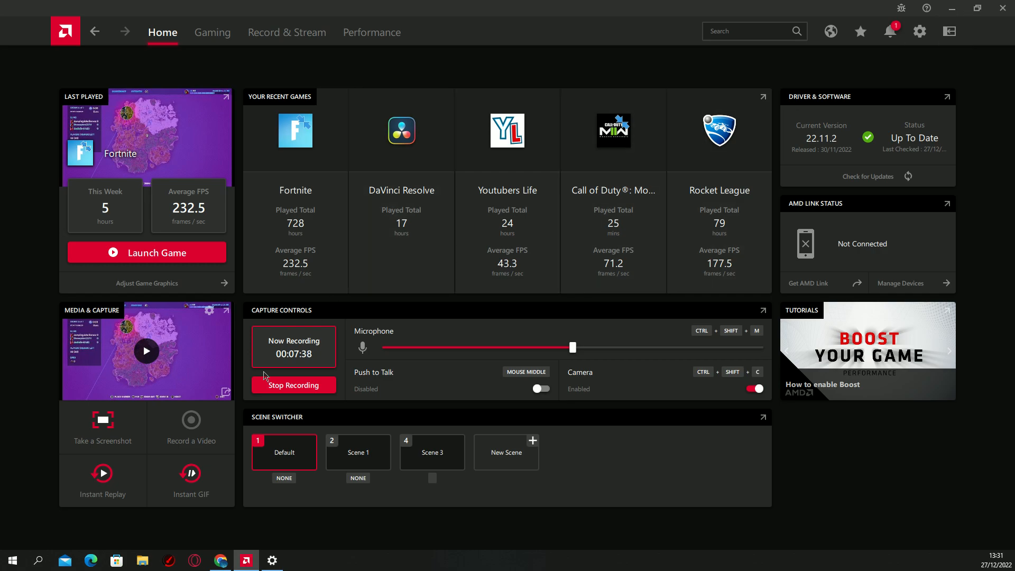
{"action": "left_click", "coordinate": [142, 560]}
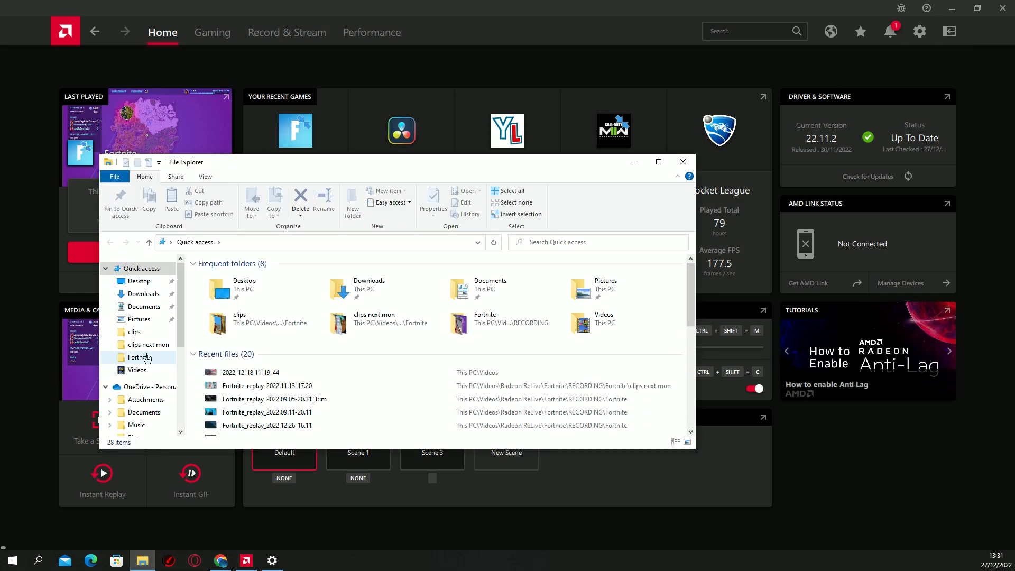
{"action": "mouse_move", "coordinate": [136, 370]}
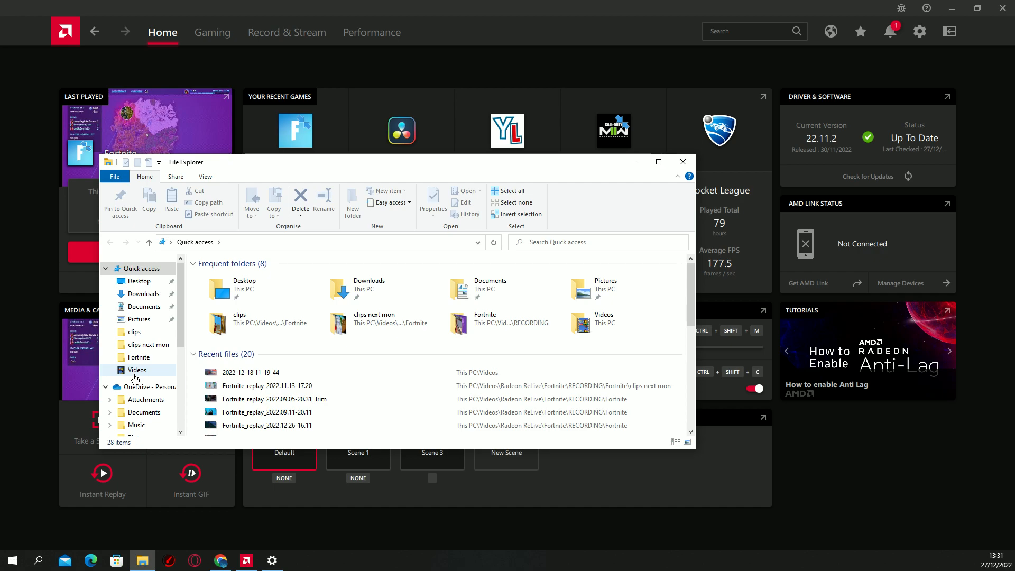
Step: From This PC, reach Disk Clean-up for Local Disk (C:) via its Properties, offering 261 MB
{"action": "left_click", "coordinate": [135, 381]}
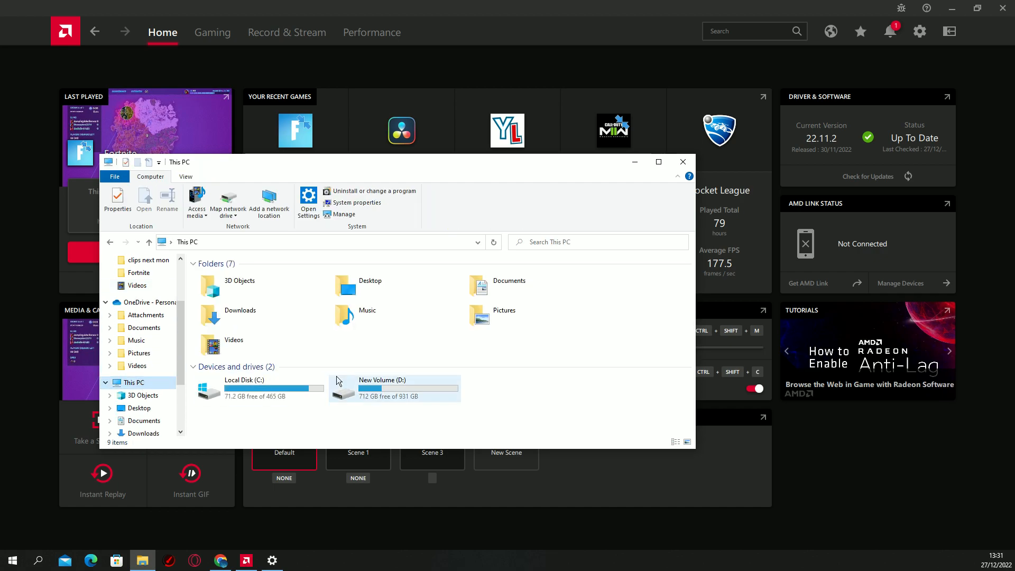
{"action": "right_click", "coordinate": [246, 388]}
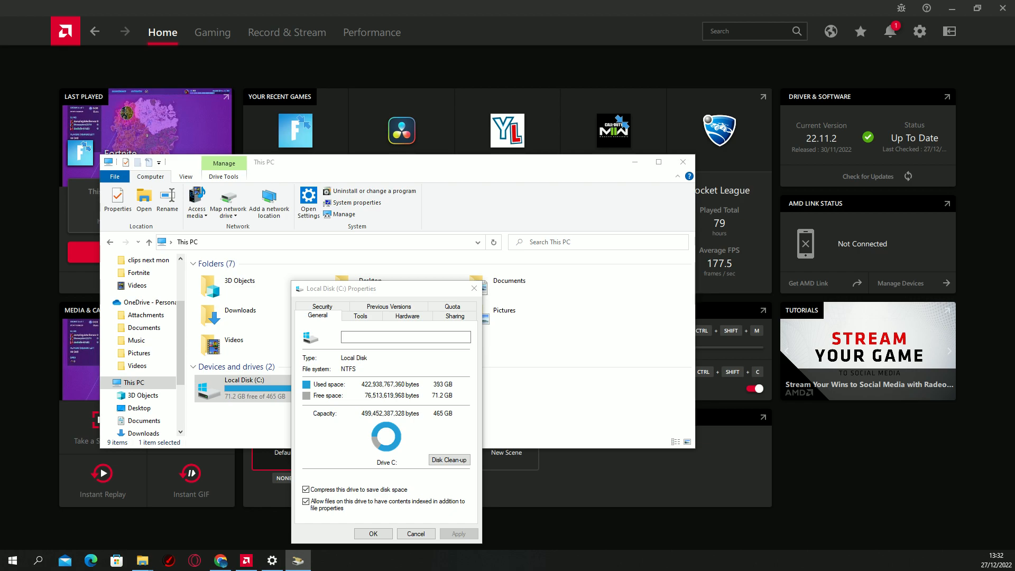
{"action": "left_click", "coordinate": [449, 460]}
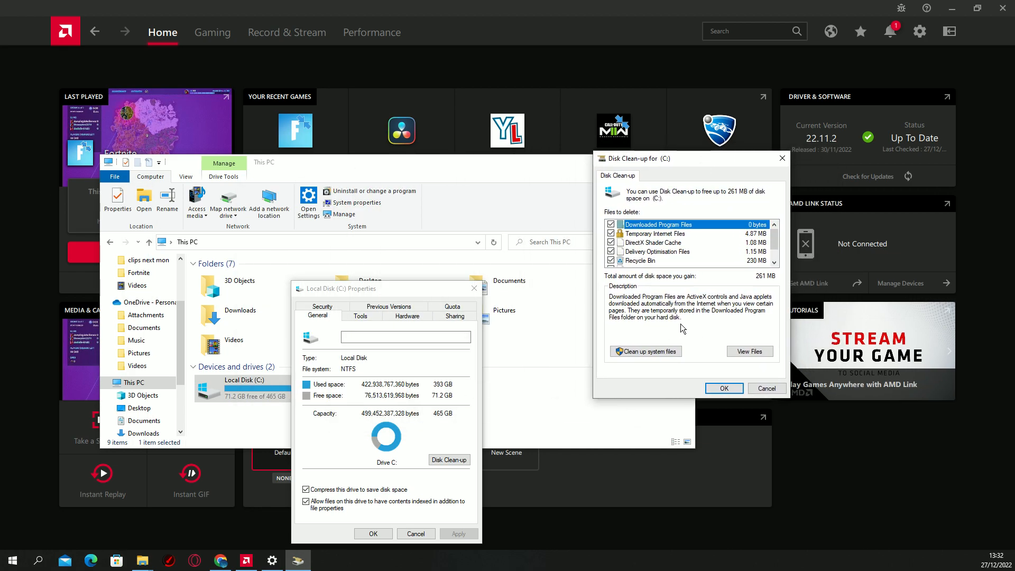
Step: Delete the checked junk files and confirm, leaving C: with 71.4 GB free
{"action": "left_click", "coordinate": [723, 388]}
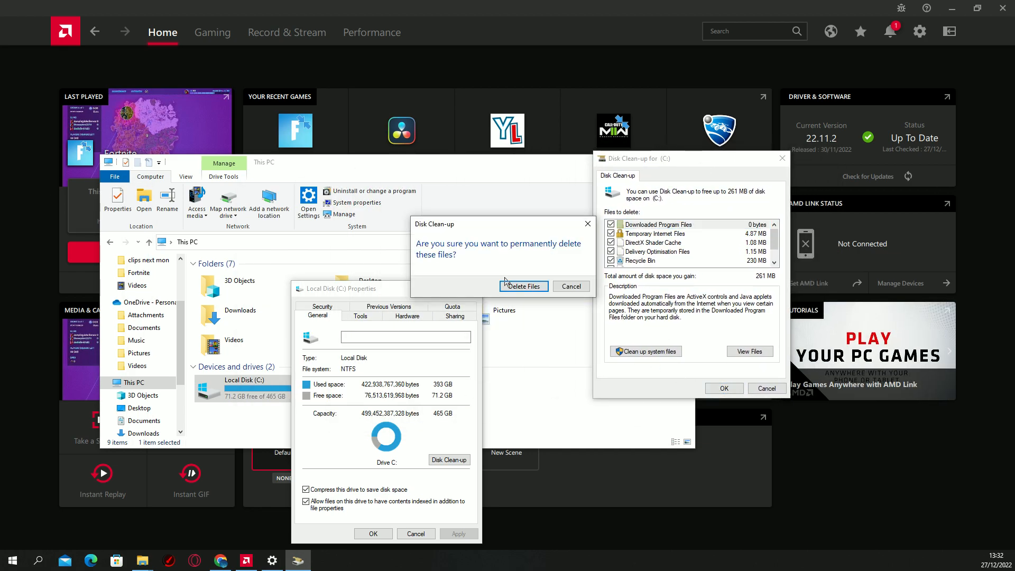
{"action": "left_click", "coordinate": [523, 286]}
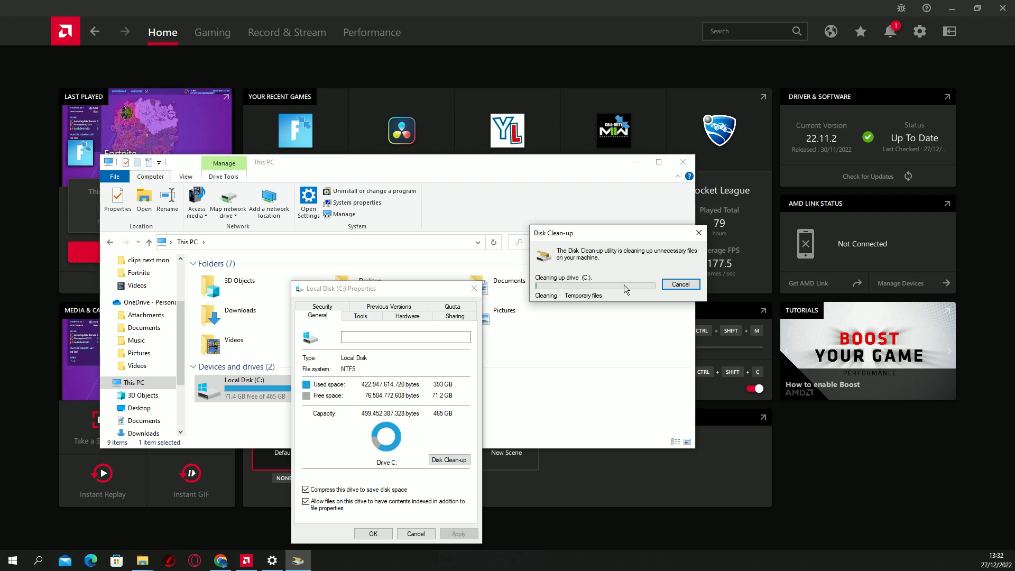
{"action": "left_click", "coordinate": [680, 284]}
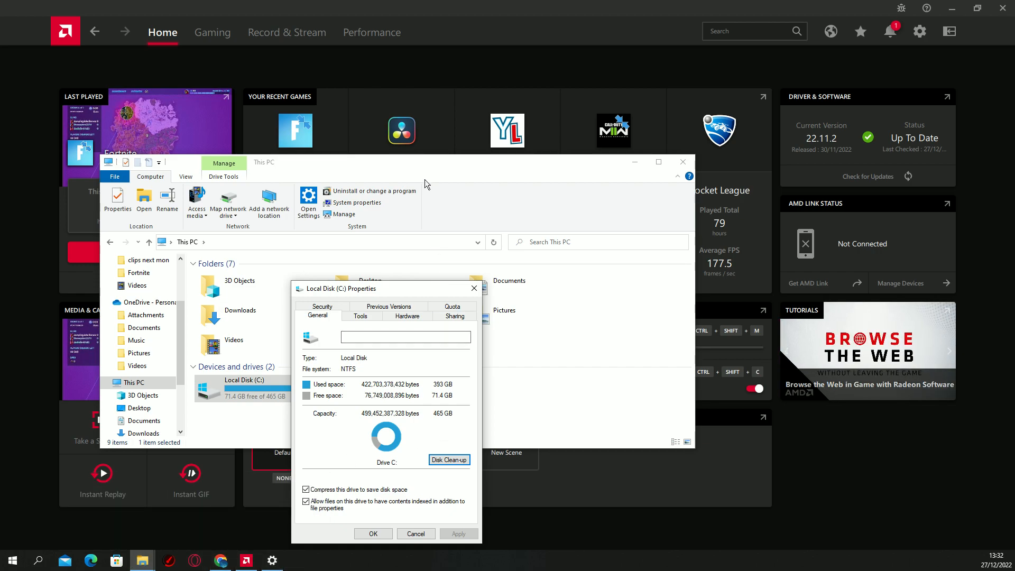
{"action": "mouse_move", "coordinate": [353, 5]}
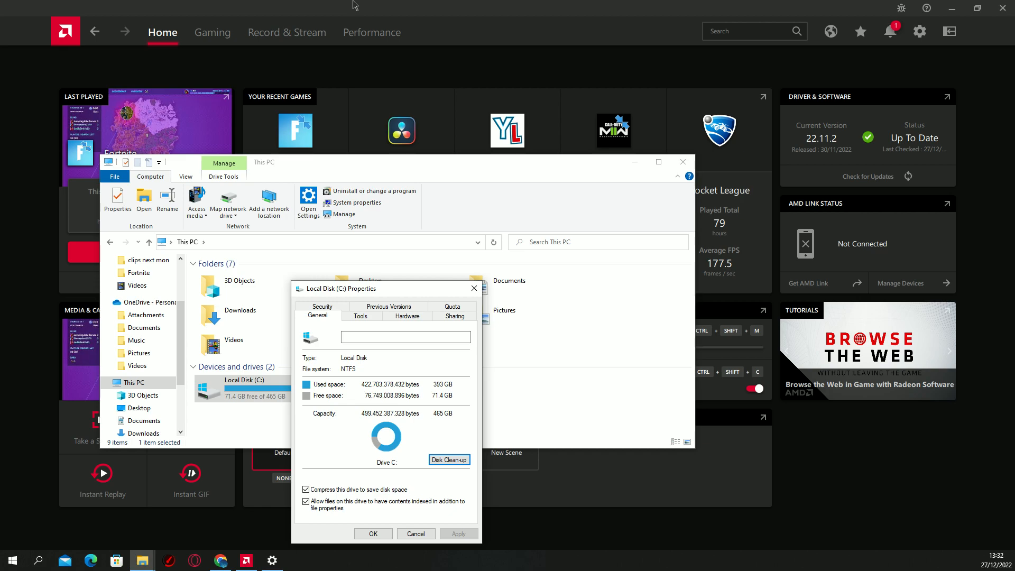